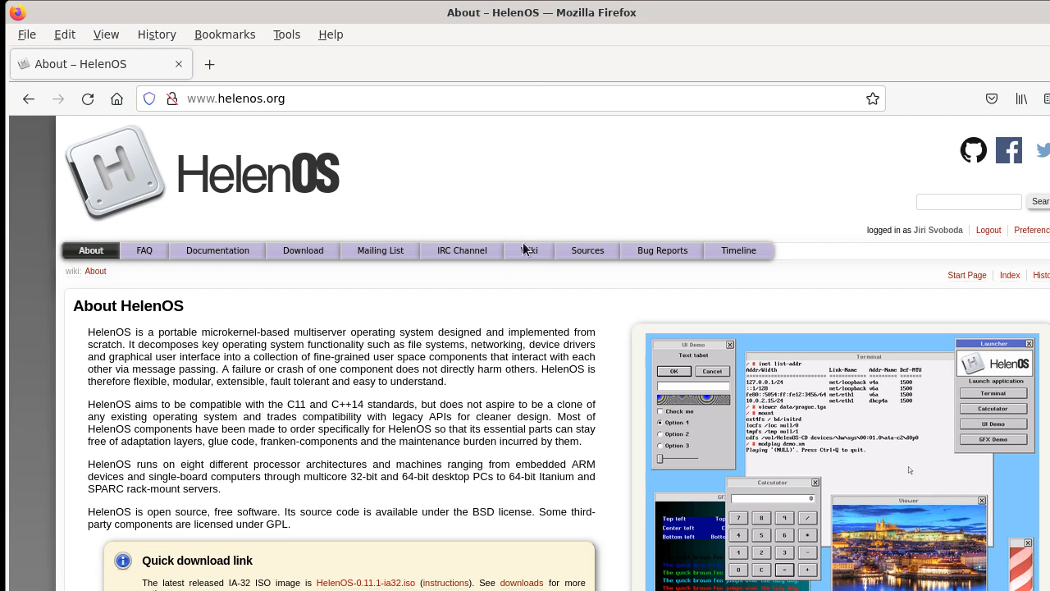
Step: Navigate from the HelenOS About page through the Wiki to the Release Notes list
left_click(528, 250)
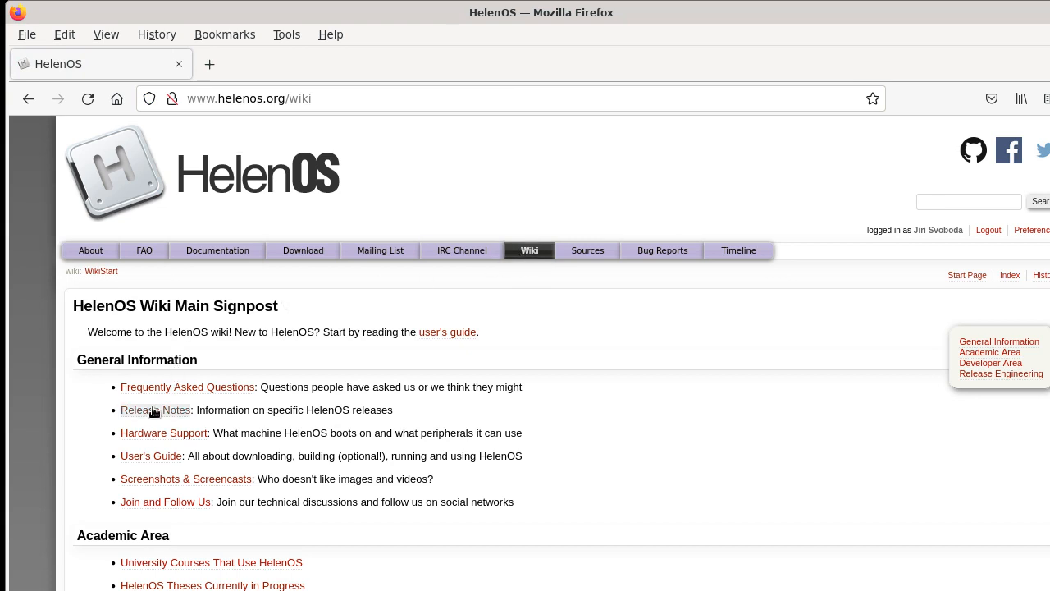
left_click(156, 410)
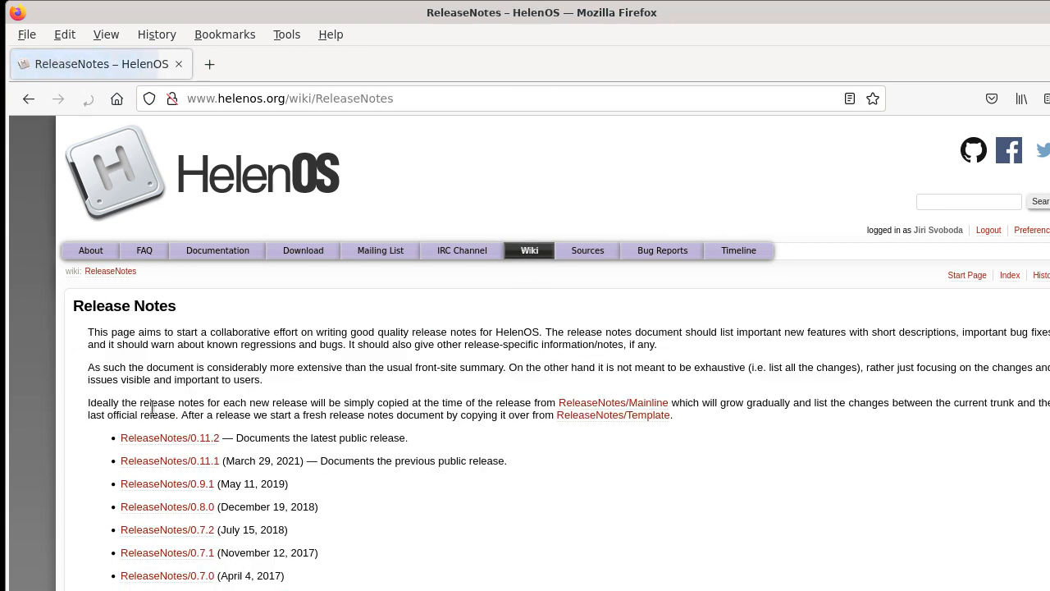
left_click(88, 98)
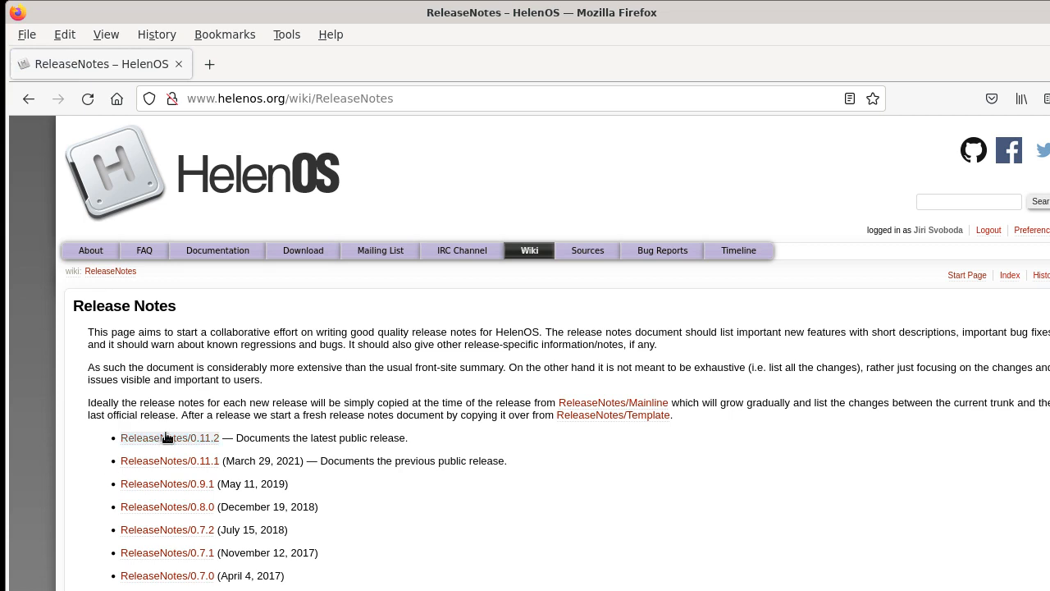
mouse_move(168, 439)
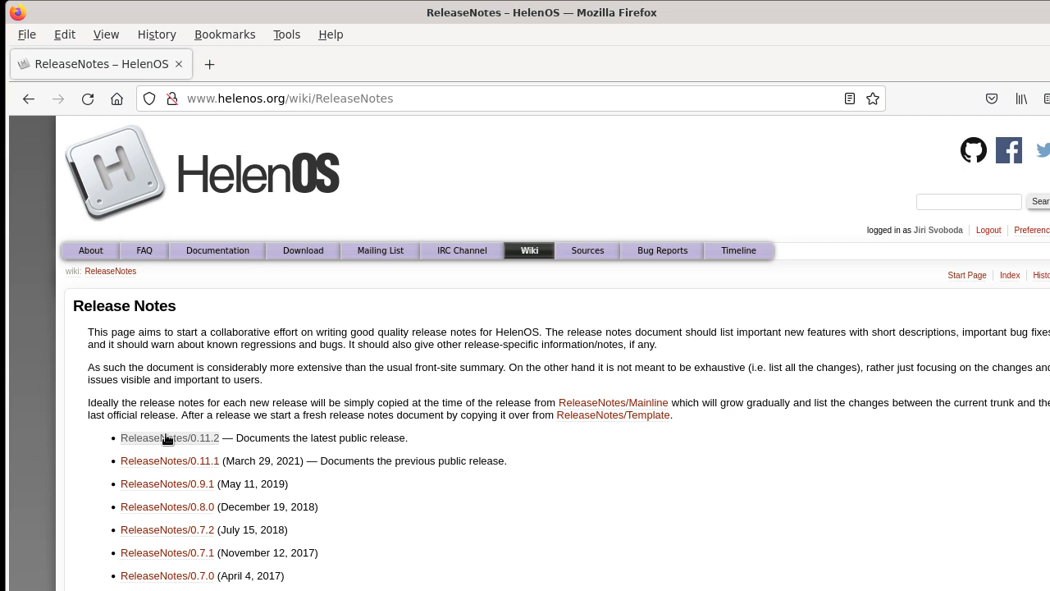
Step: Open the 0.11.2 release notes, follow the HiKey960 link, then reach 96Boards' product page
left_click(170, 437)
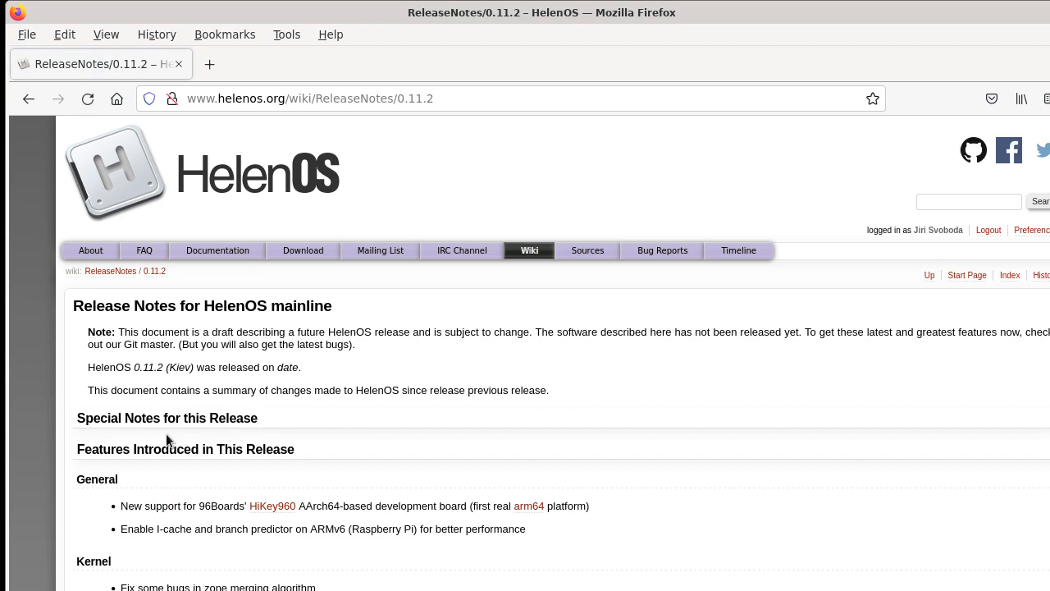
scroll("down", 3)
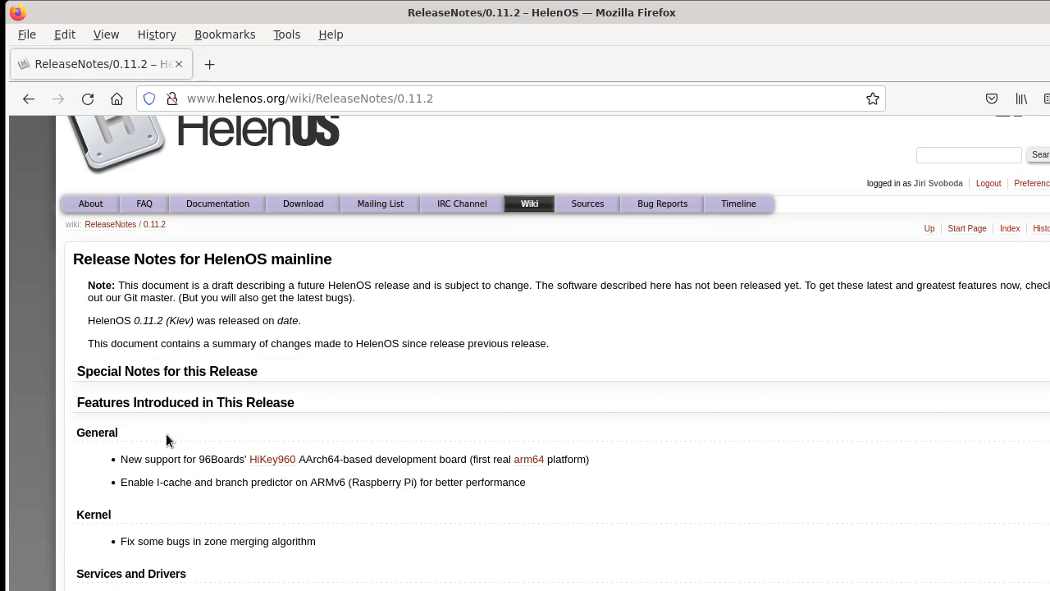
left_click(272, 459)
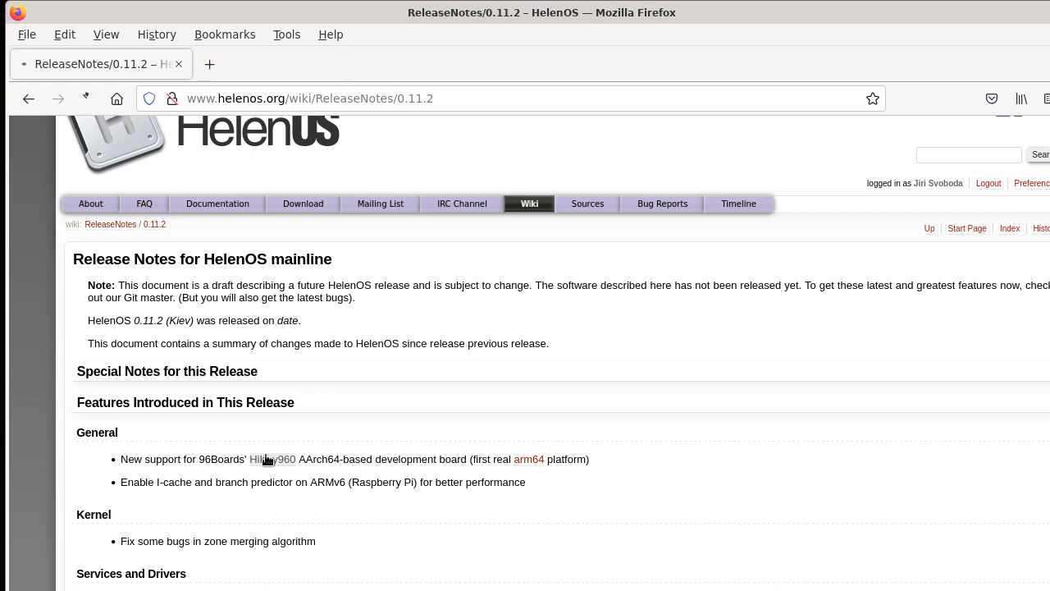
left_click(272, 459)
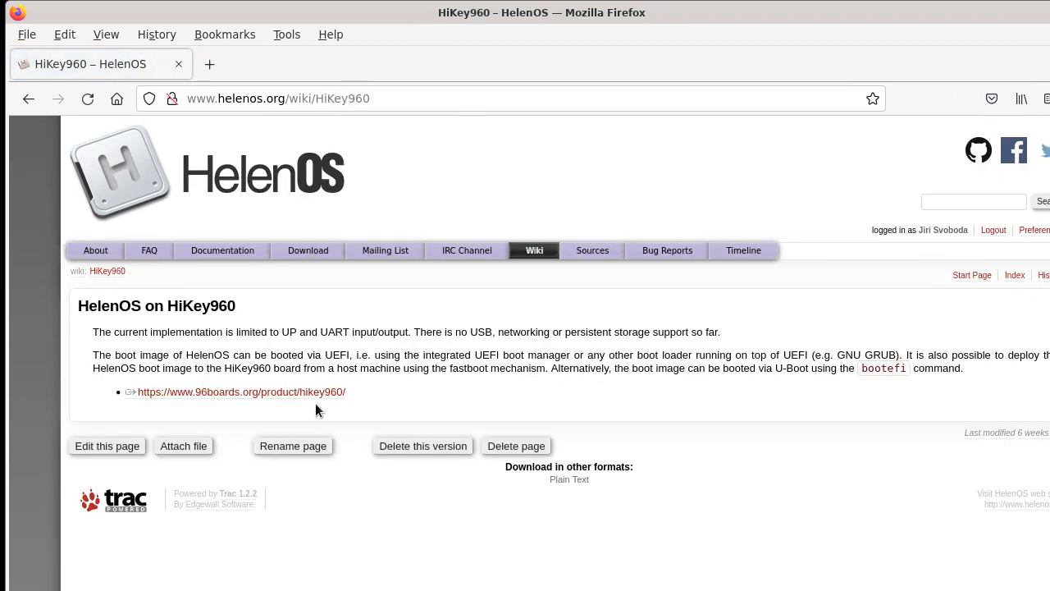
mouse_move(328, 401)
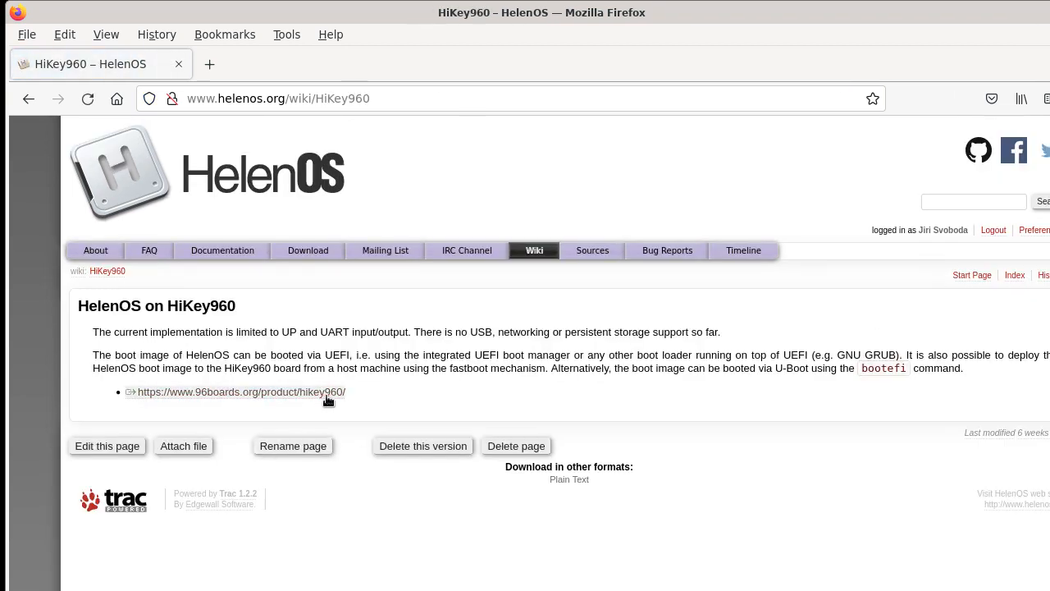
left_click(241, 392)
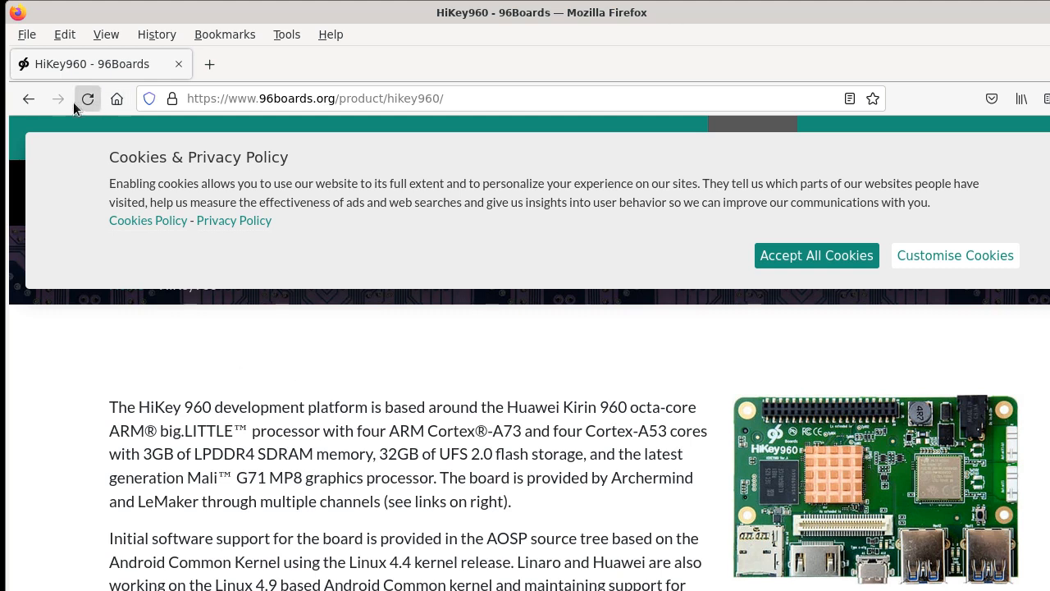
Step: Go back to the 0.11.2 release notes and scroll to the services and drivers changes
left_click(28, 98)
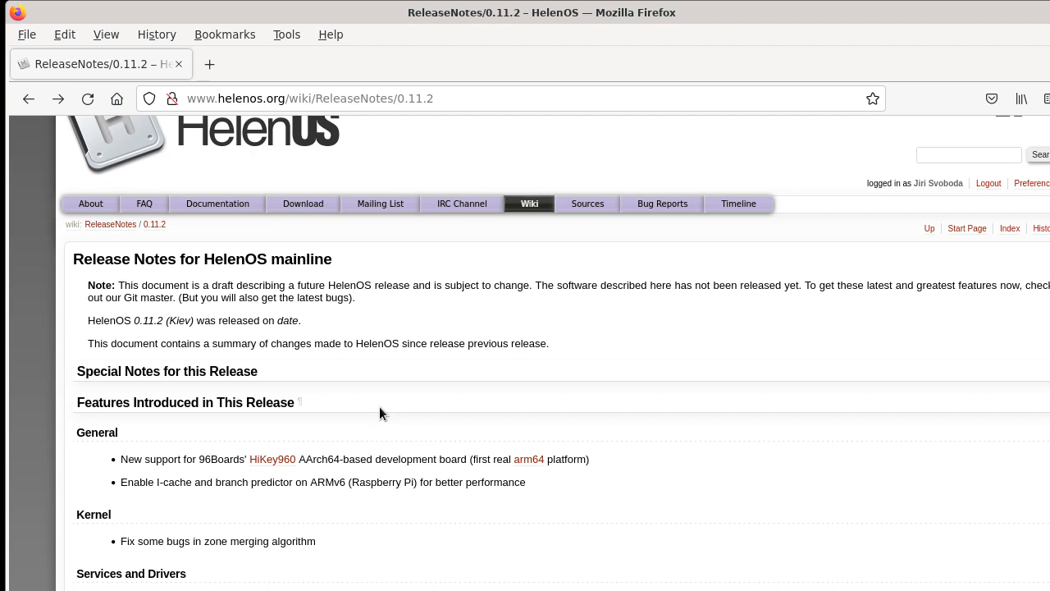
scroll("down", 3)
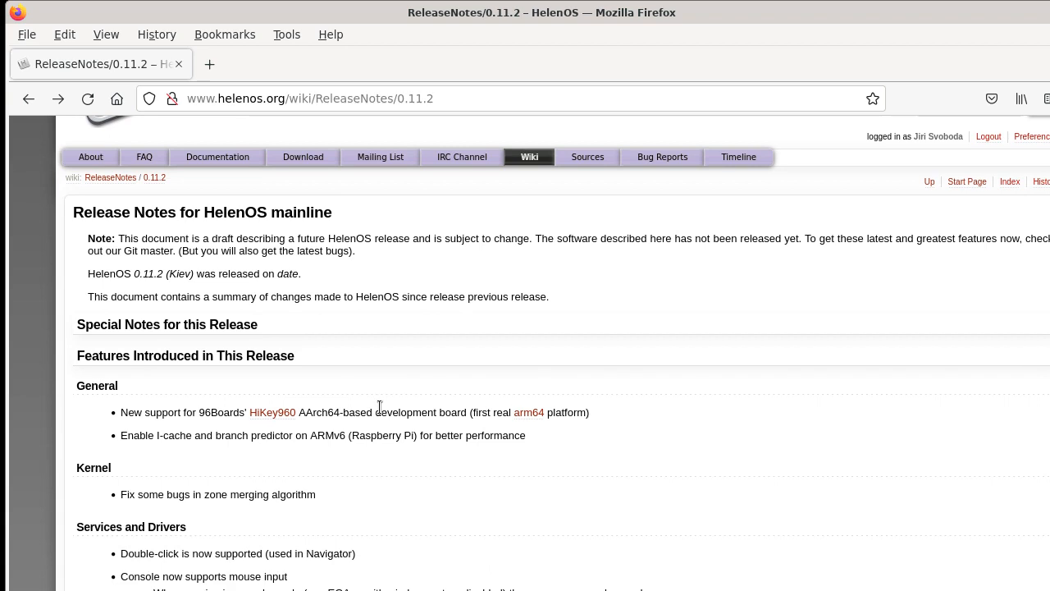
mouse_move(593, 454)
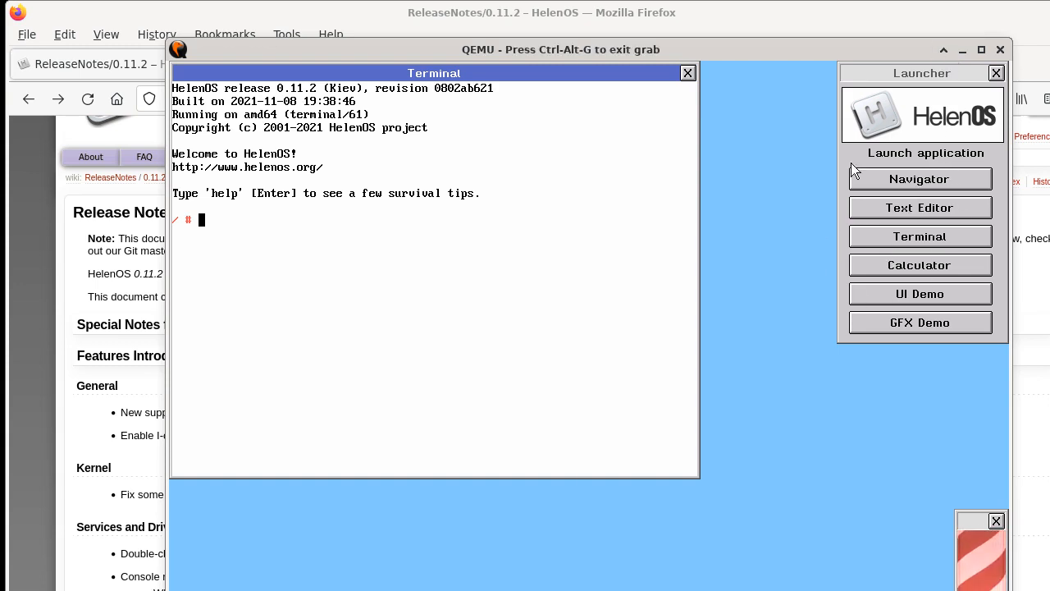
mouse_move(878, 305)
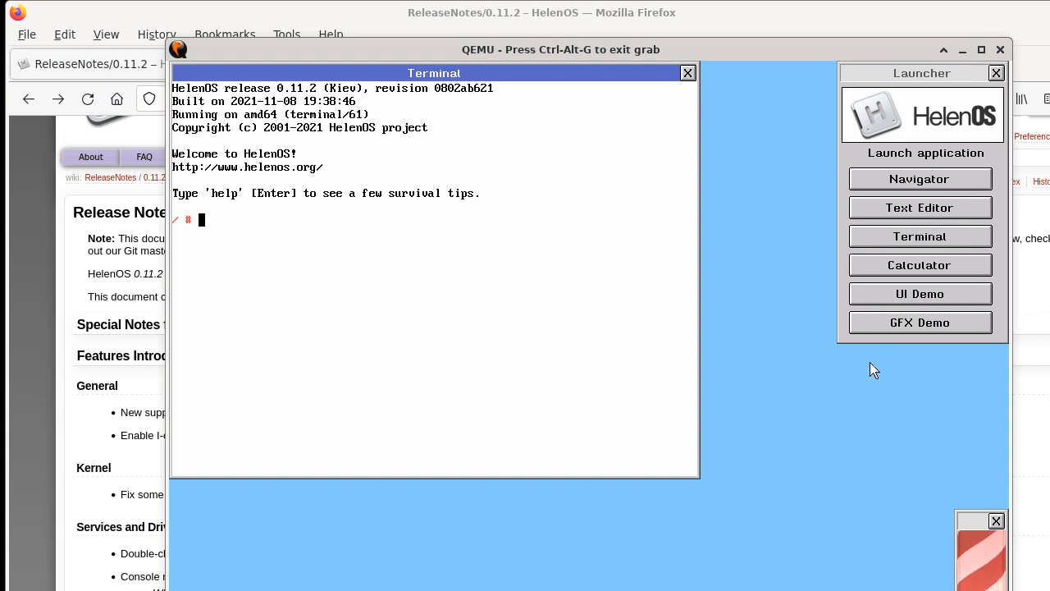
mouse_move(909, 305)
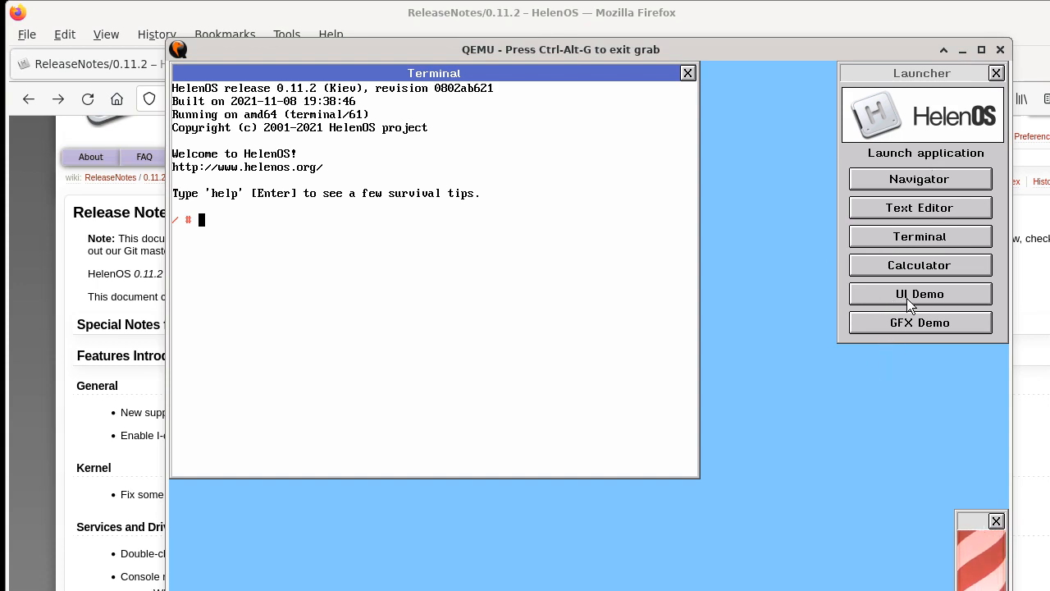
Step: Launch UI Demo, move its window up-left, and show then dismiss 'Hello, world!'
left_click(919, 294)
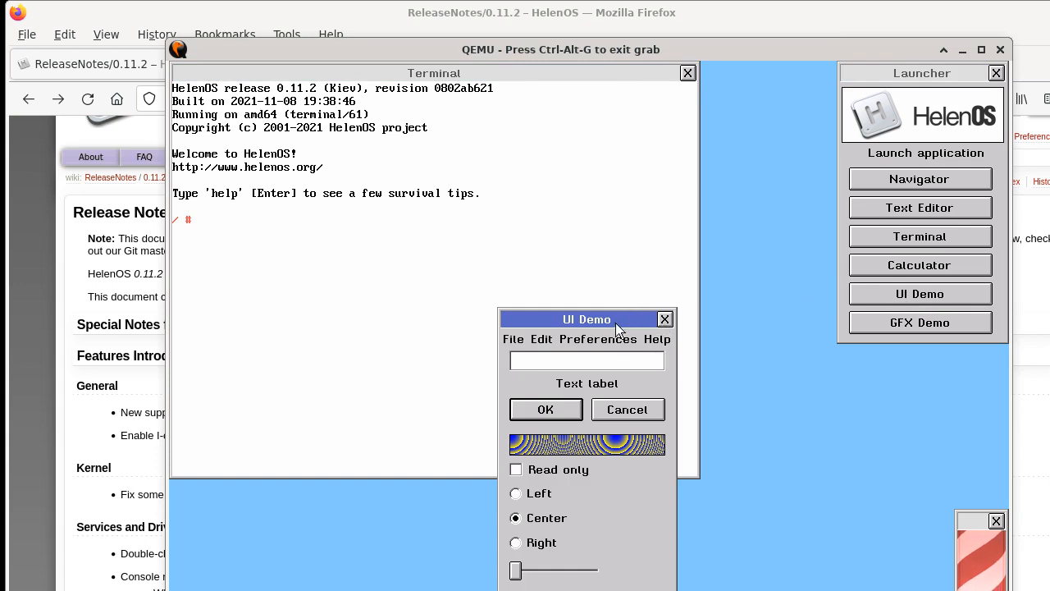
left_click_drag(586, 319, 523, 226)
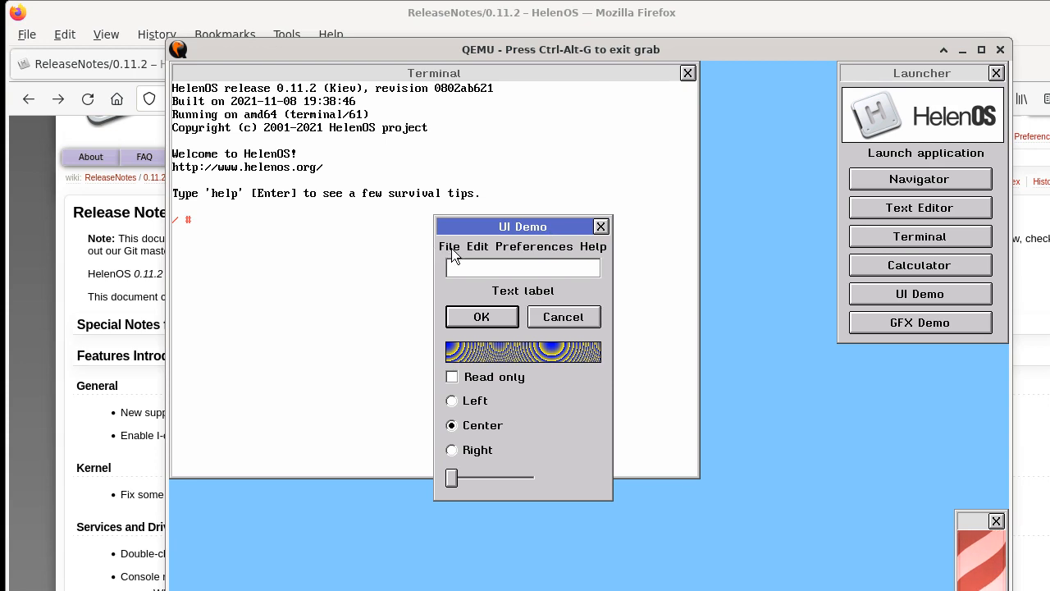
left_click(534, 246)
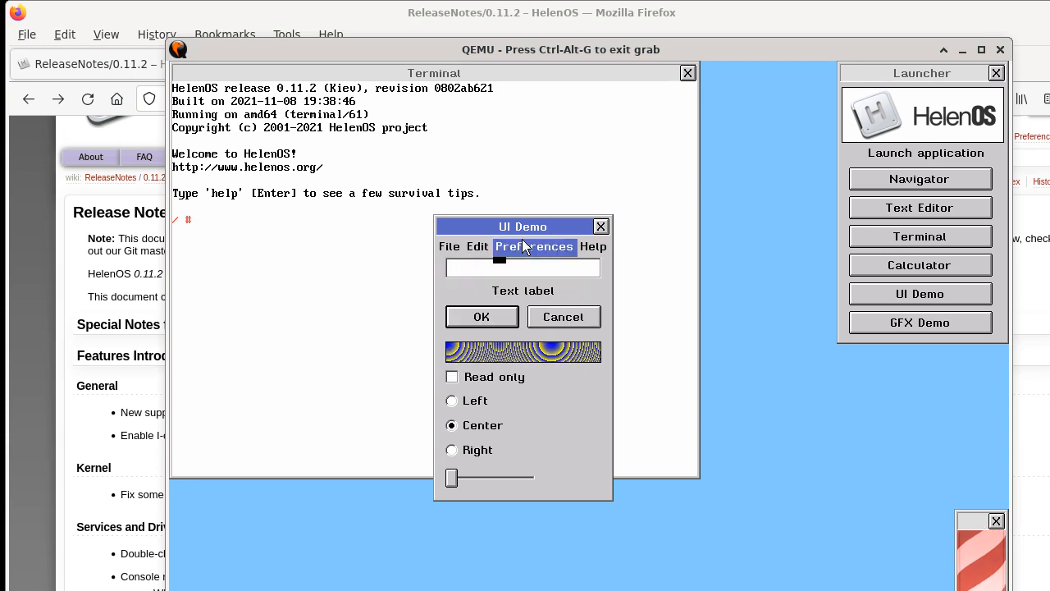
left_click(593, 246)
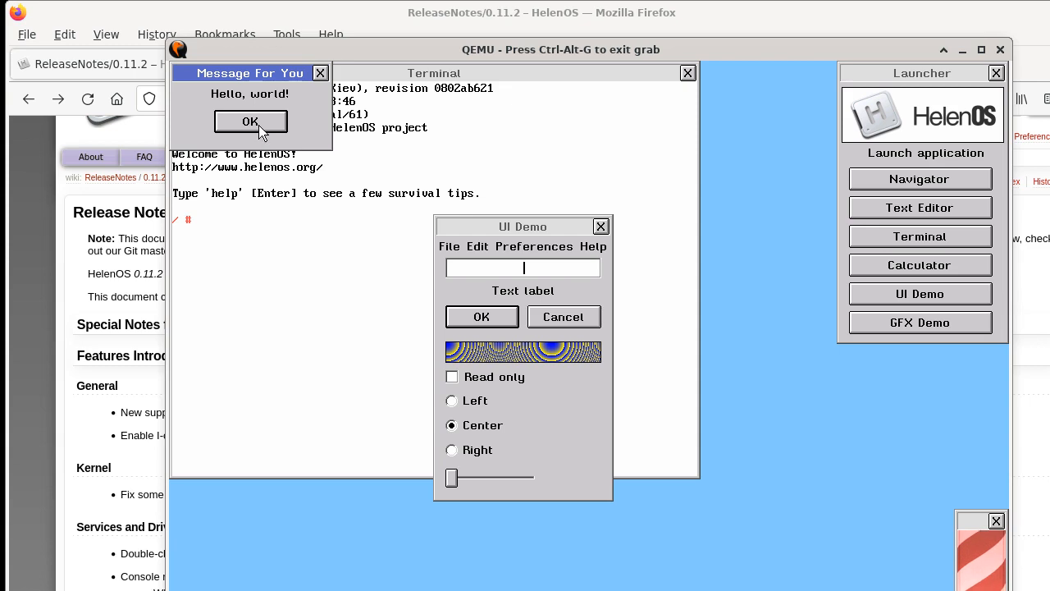
left_click(250, 121)
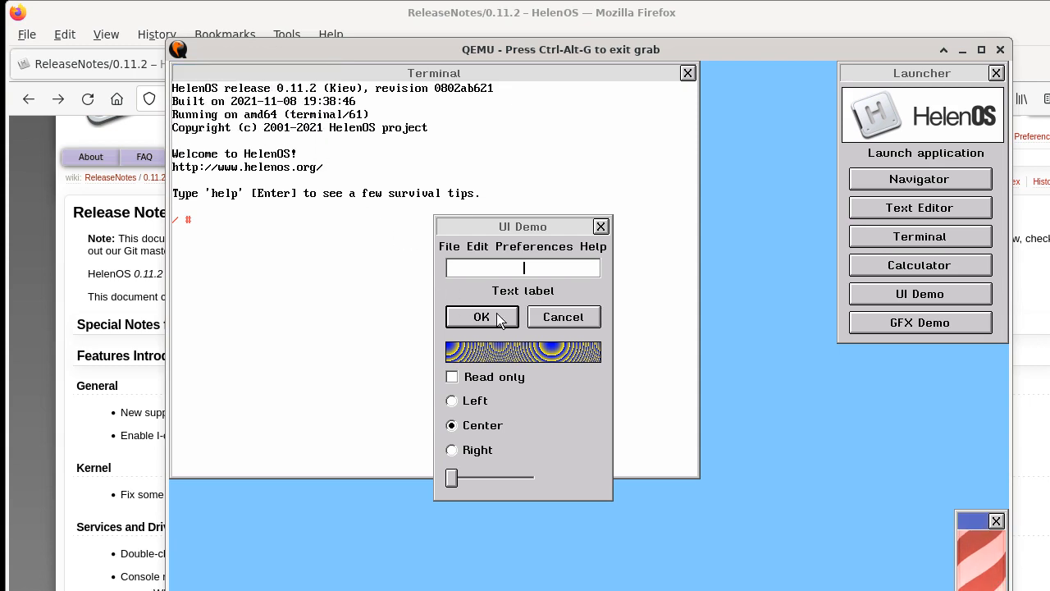
left_click(523, 267)
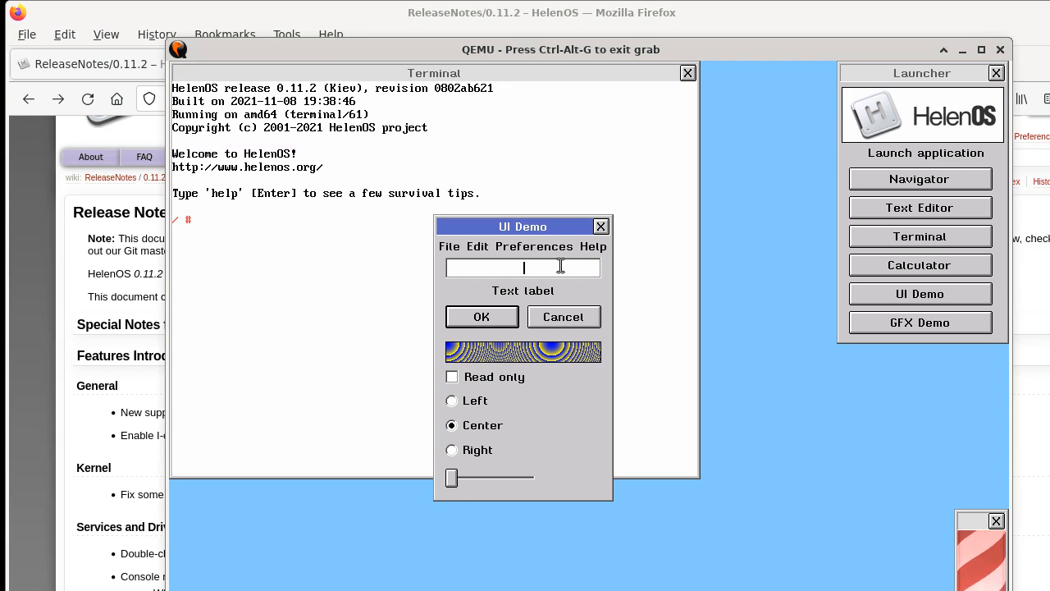
Step: Replace UI Demo's 'HelenOS' text with 'Hey!', right-aligned and read-only
type("Heleno")
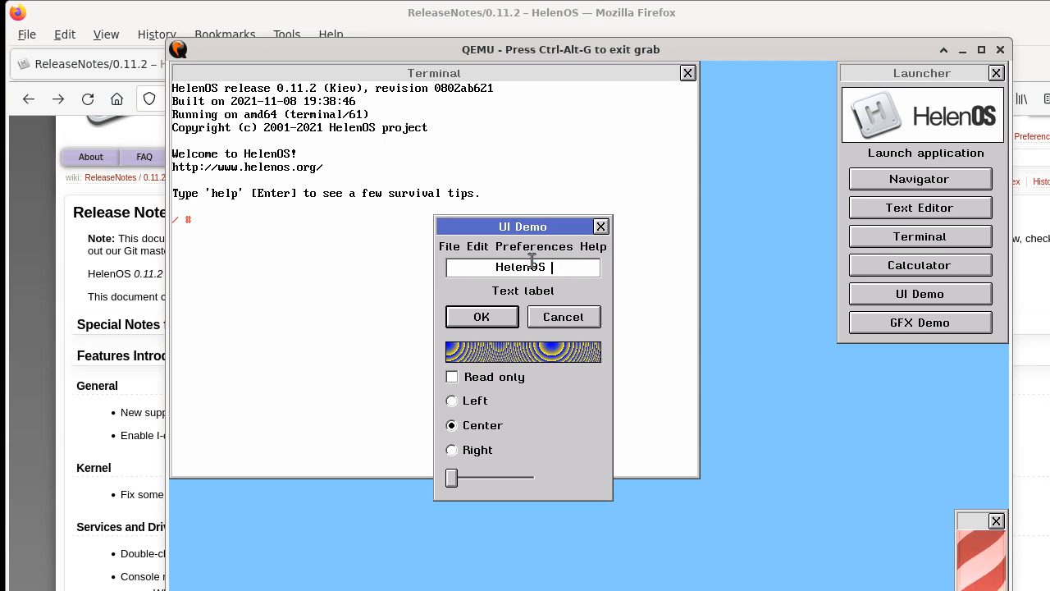
double_click(522, 268)
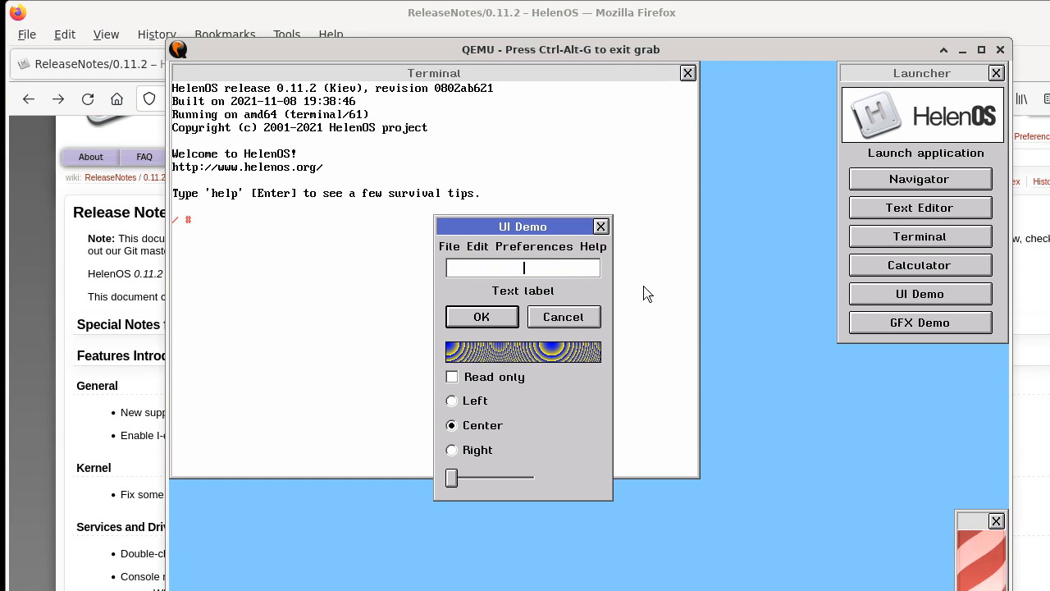
type("Hey")
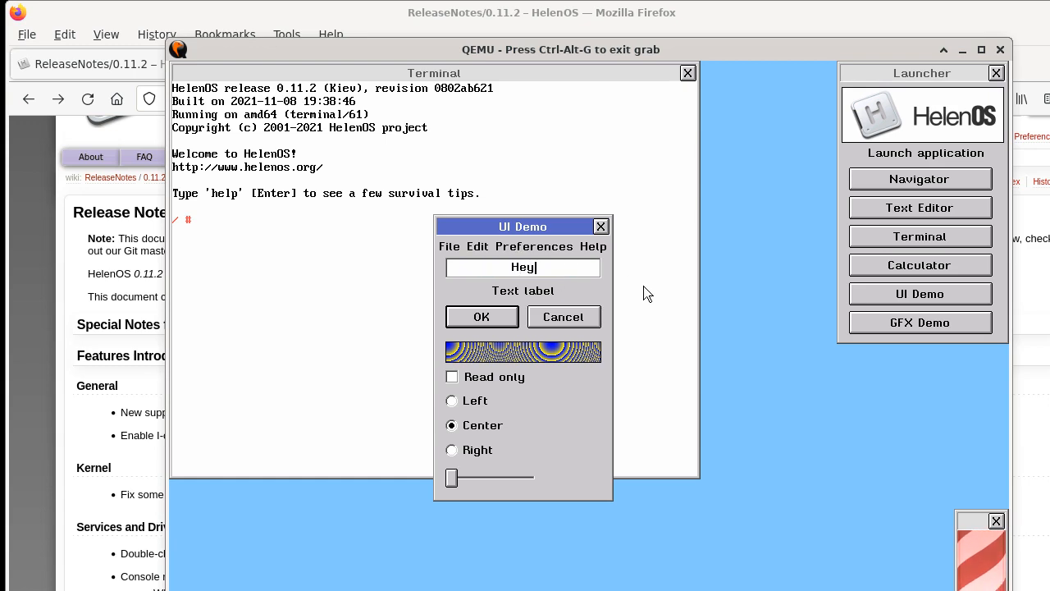
type("!")
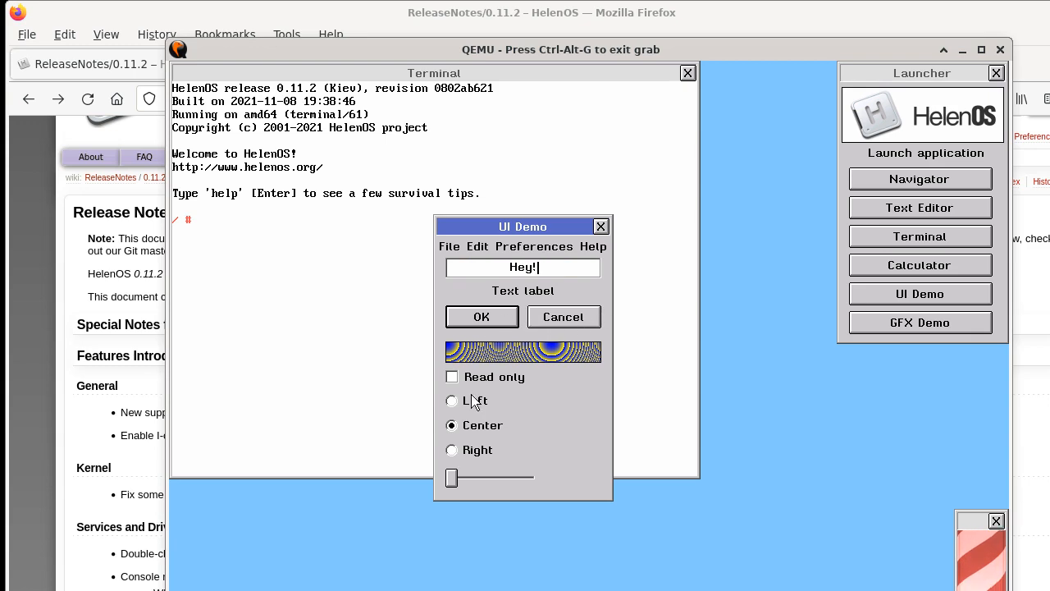
mouse_move(473, 409)
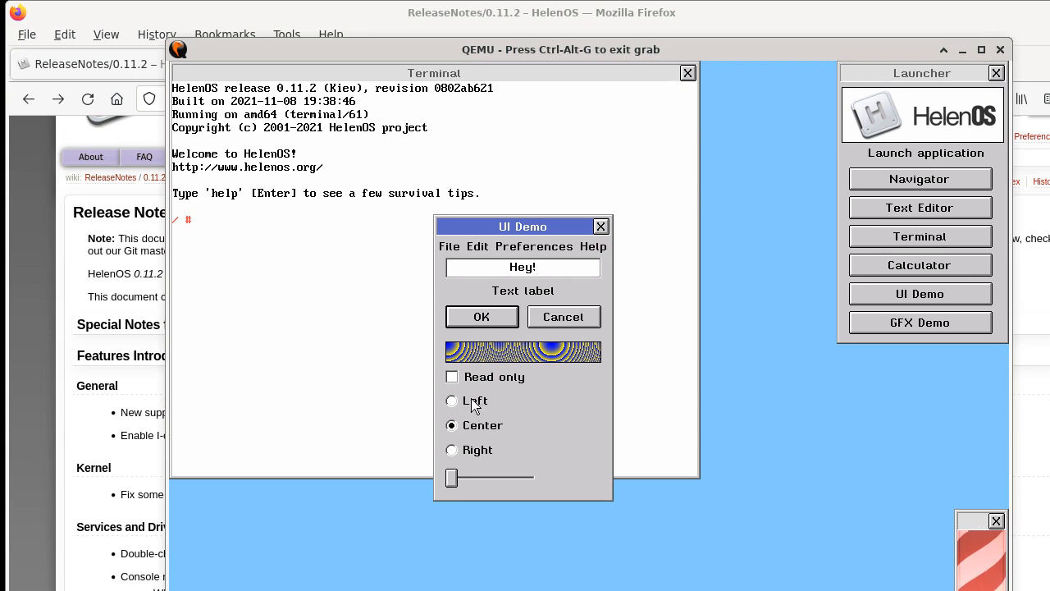
mouse_move(474, 431)
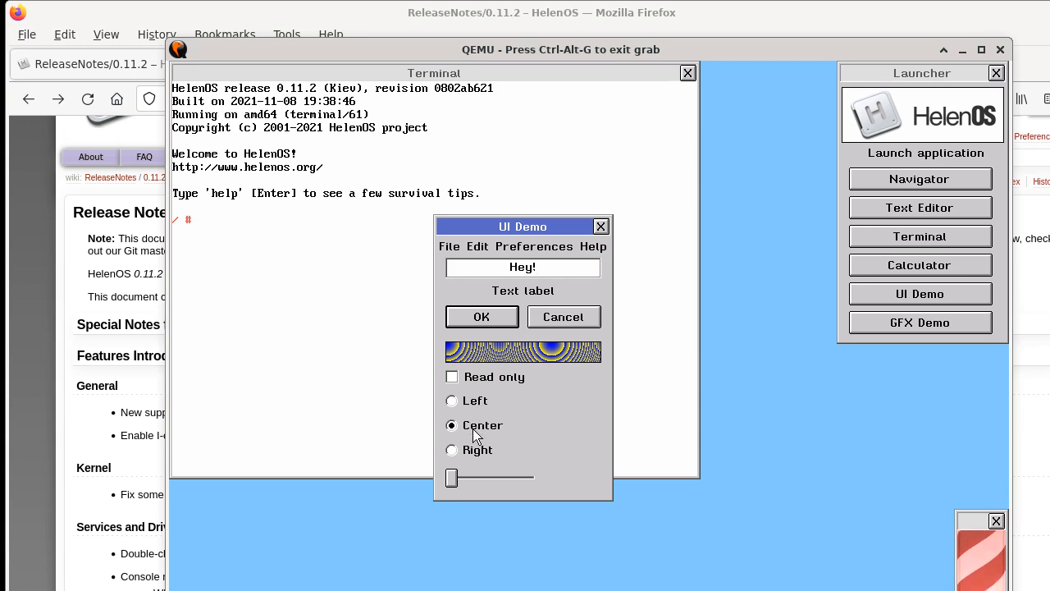
left_click(451, 449)
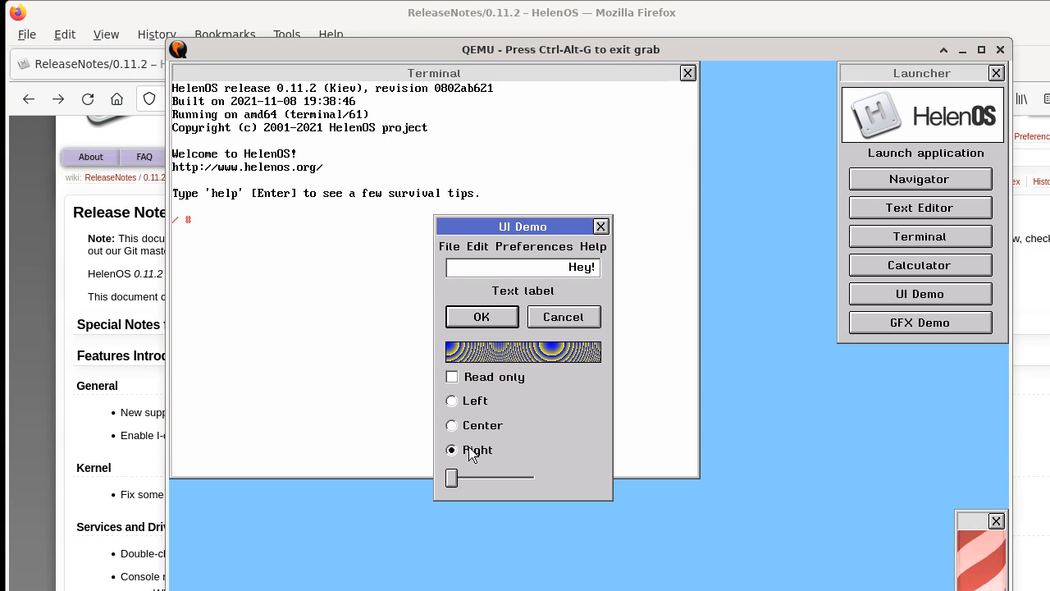
mouse_move(519, 379)
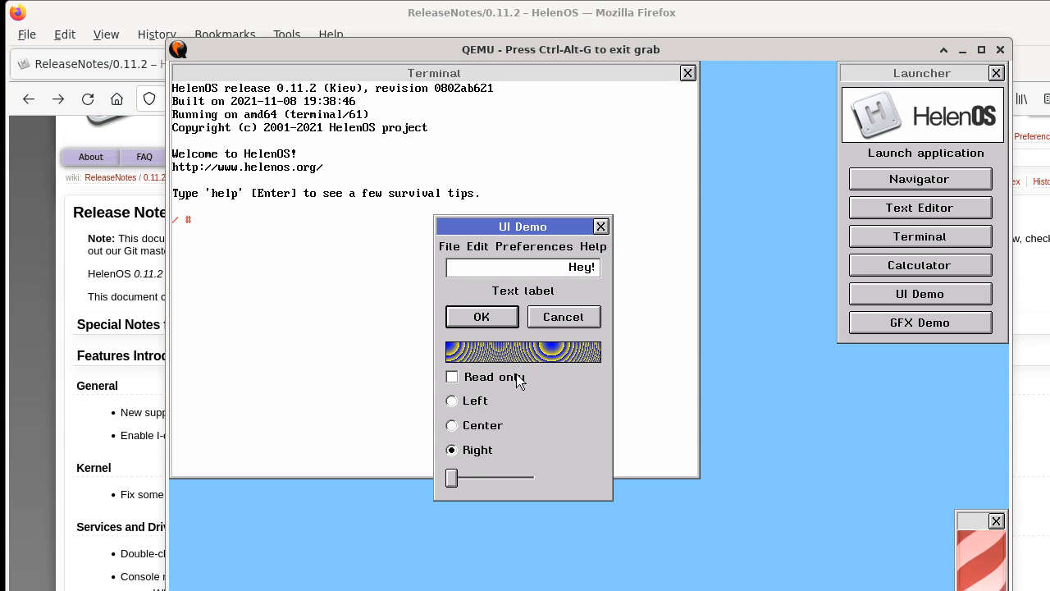
left_click(452, 377)
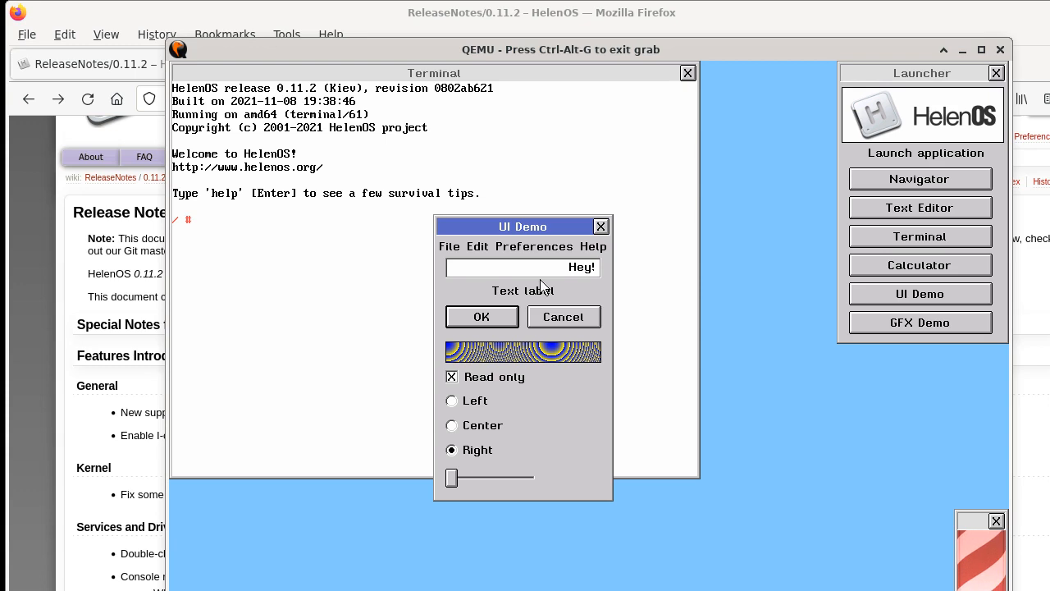
mouse_move(592, 273)
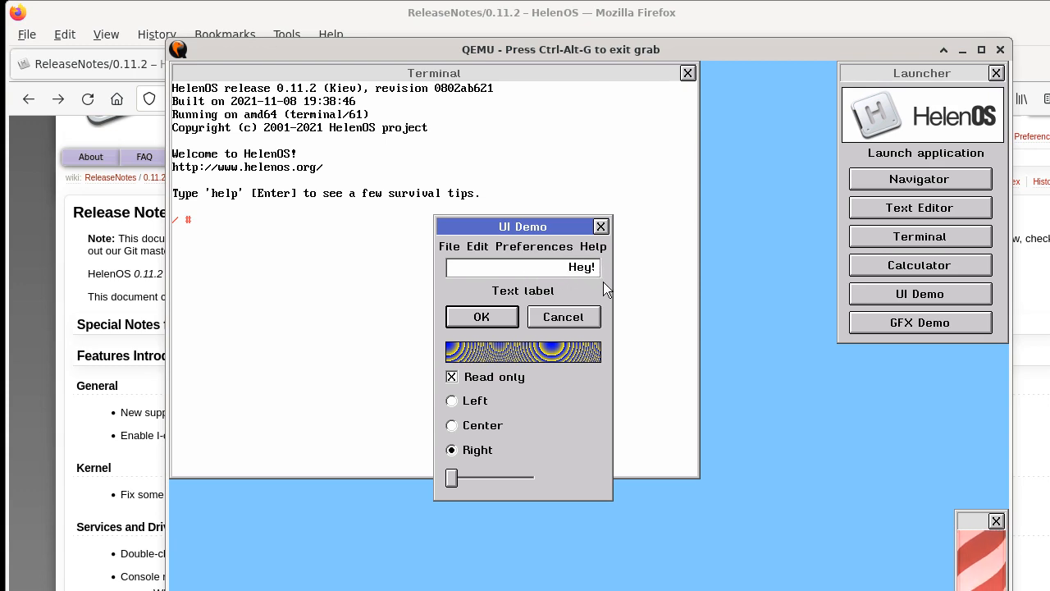
mouse_move(598, 290)
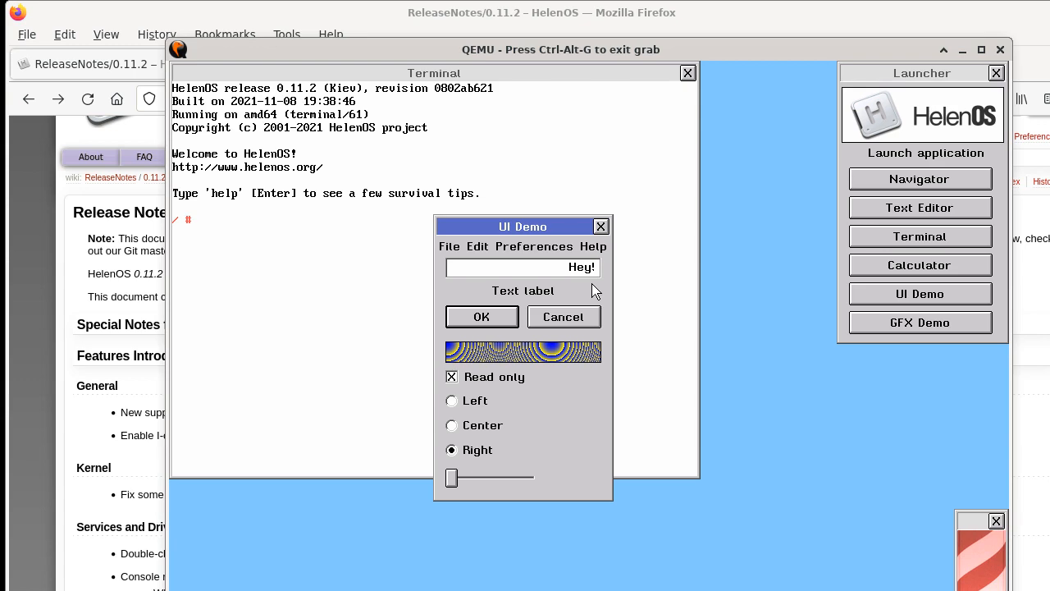
mouse_move(607, 302)
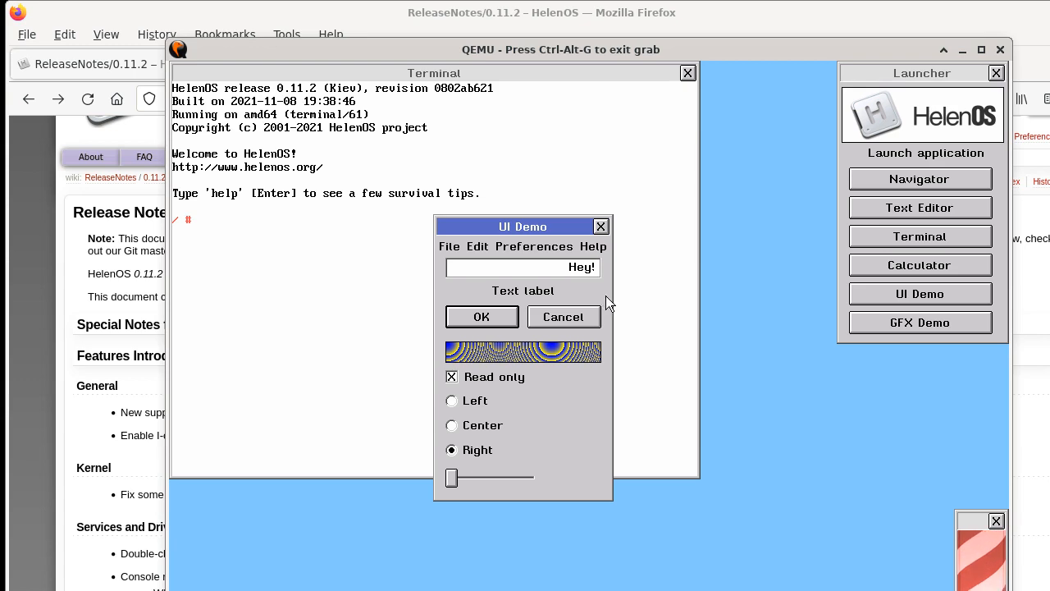
mouse_move(603, 307)
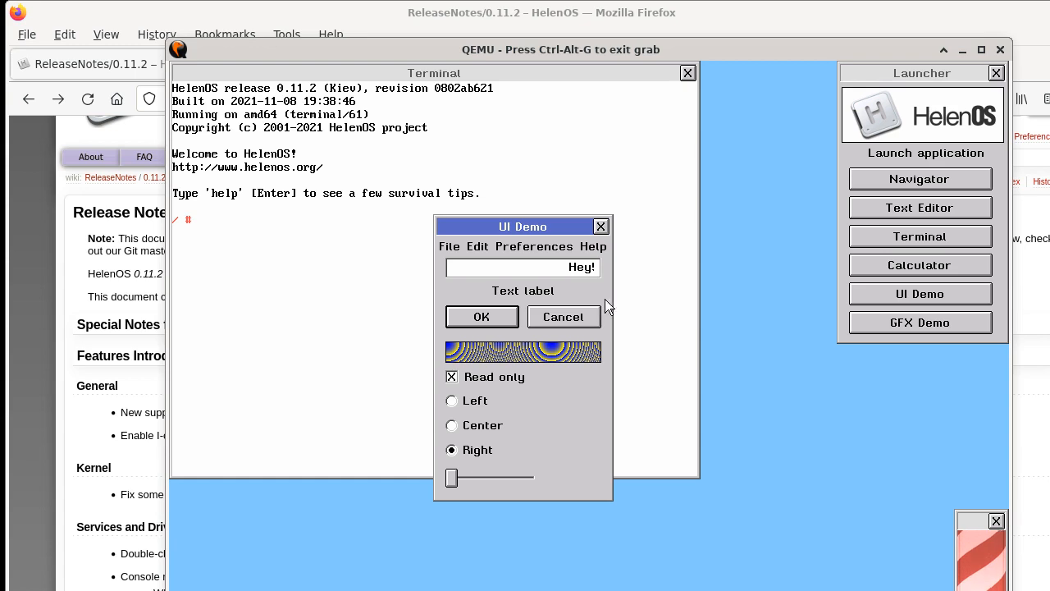
mouse_move(639, 309)
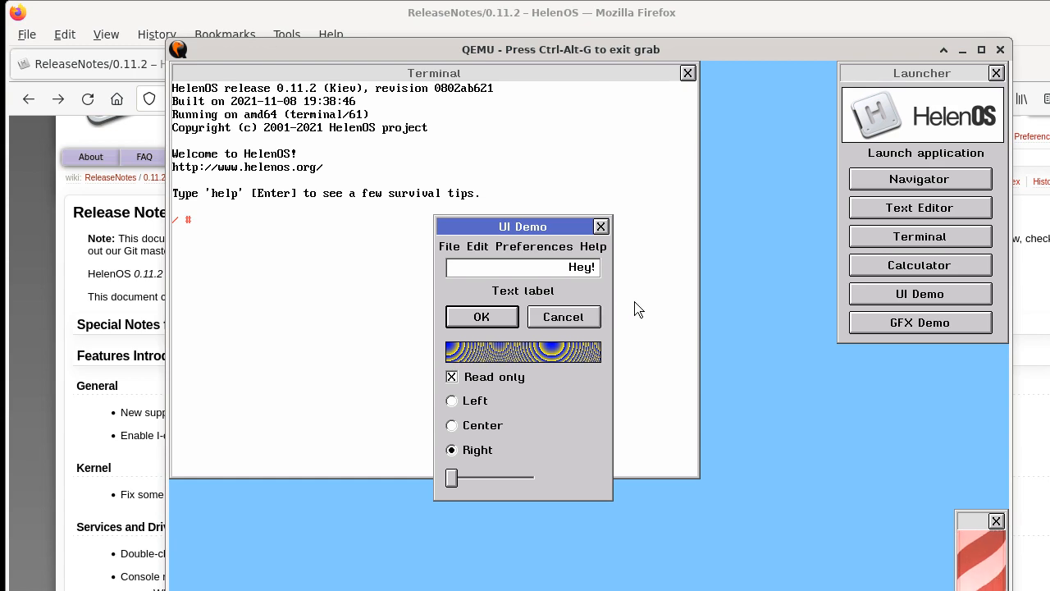
mouse_move(541, 571)
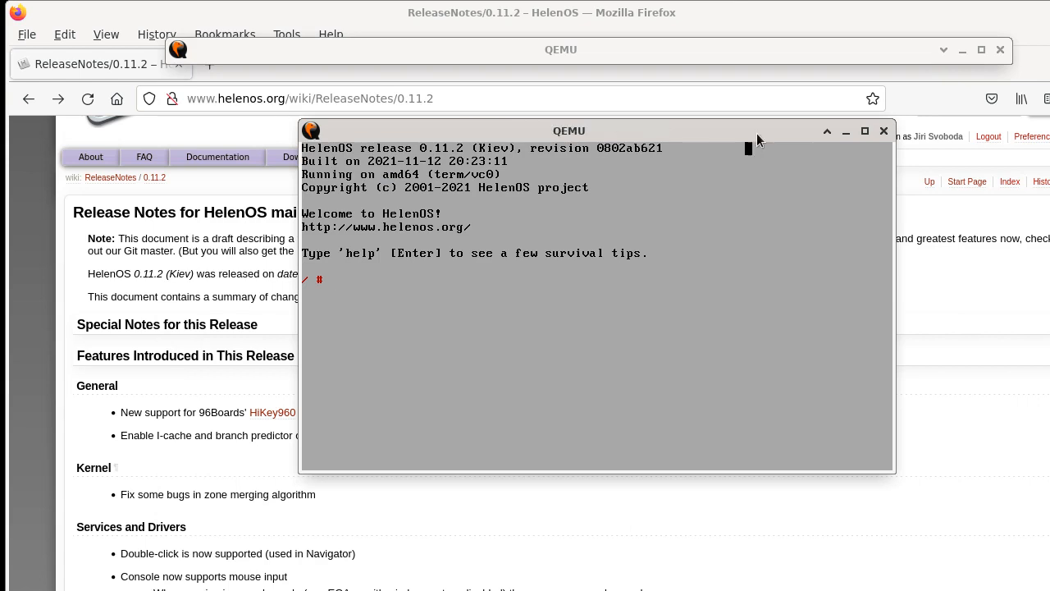
Step: Grab input in the QEMU text console and type uidemo to run the demo
left_click(575, 287)
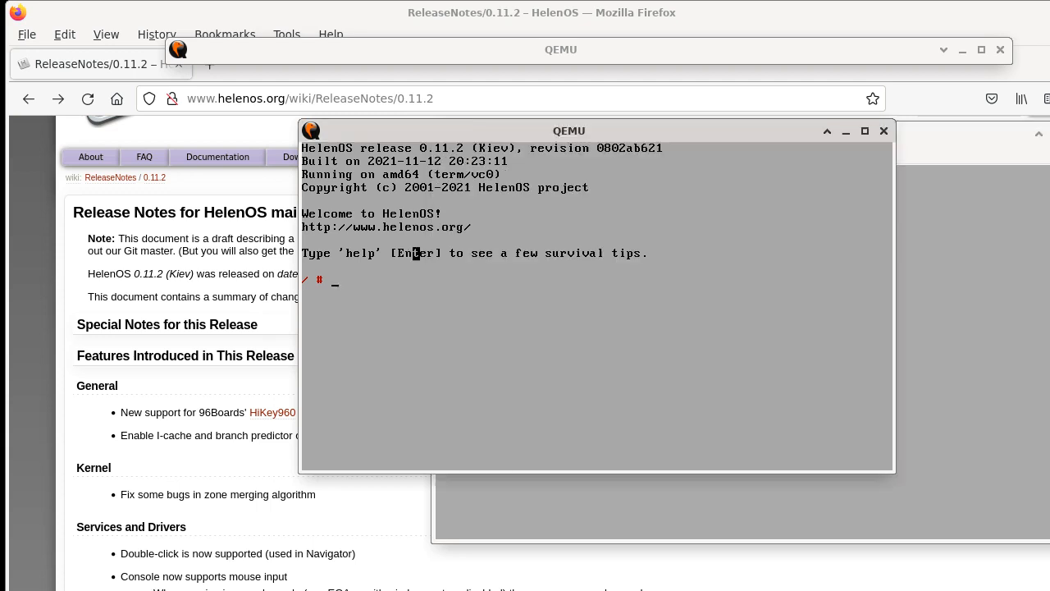
type("uidem")
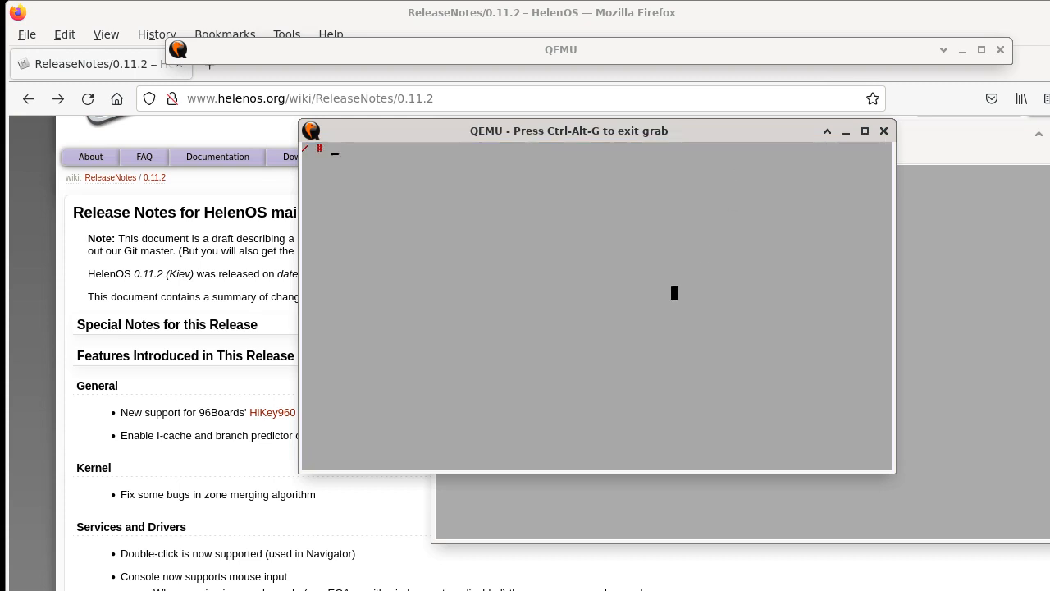
Step: Run edit on an unnamed file, cancel a Save As, and reopen the File menu
type("edi")
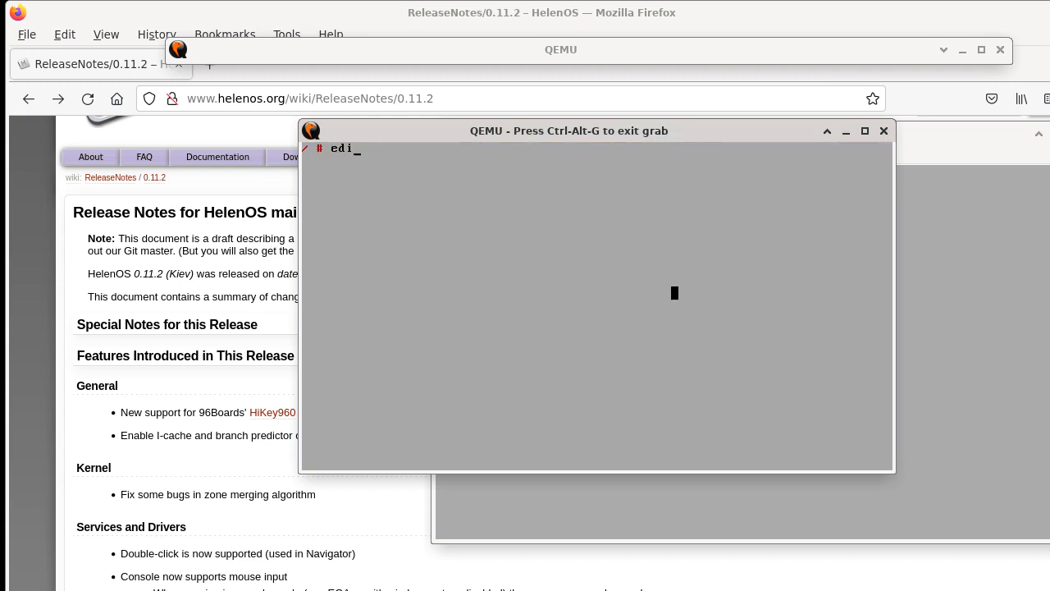
type("t")
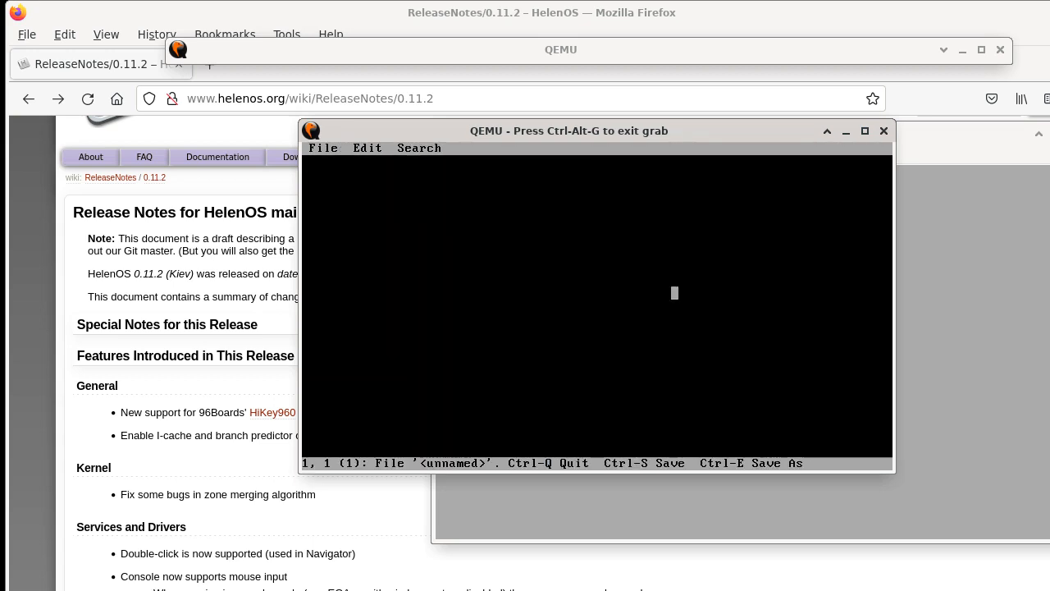
left_click(322, 148)
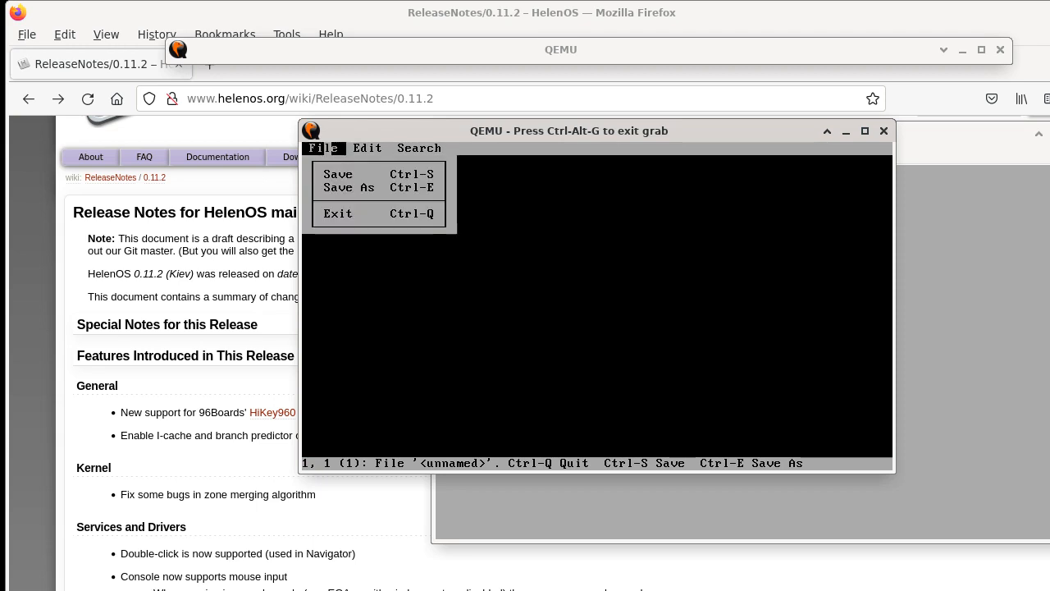
left_click(348, 187)
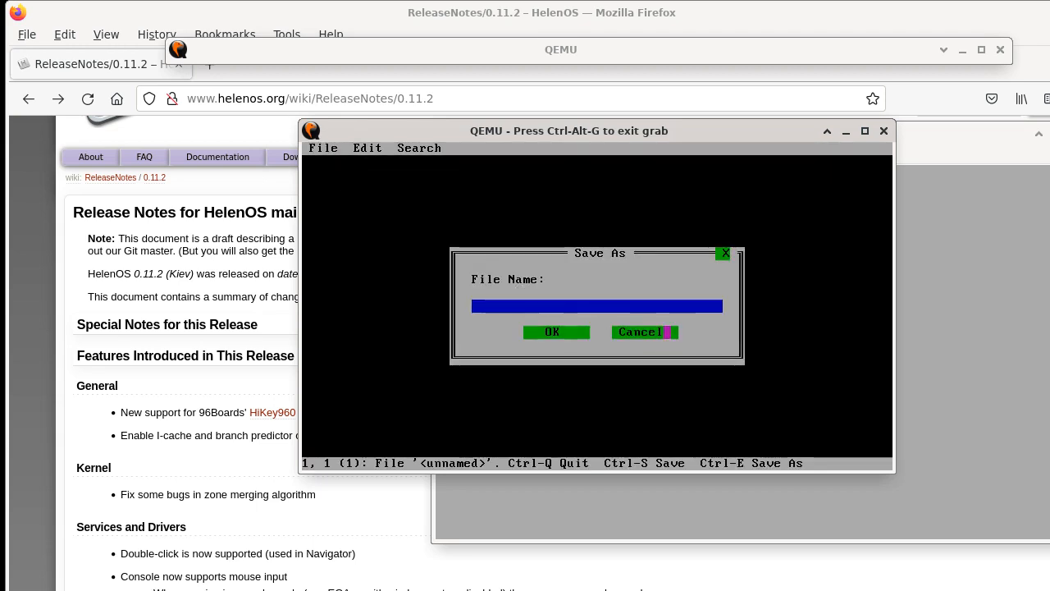
left_click(639, 333)
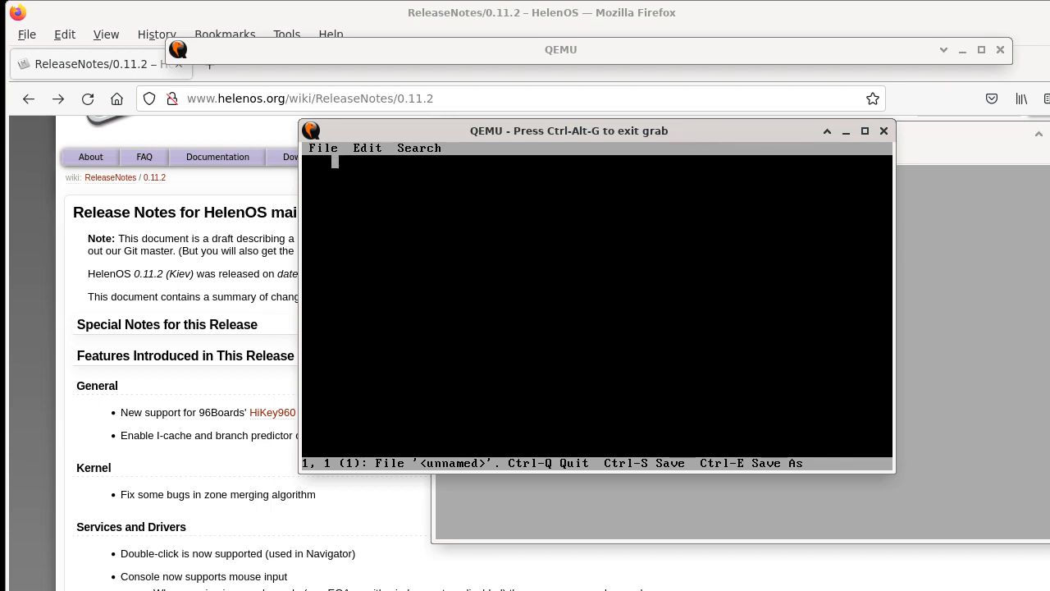
left_click(322, 148)
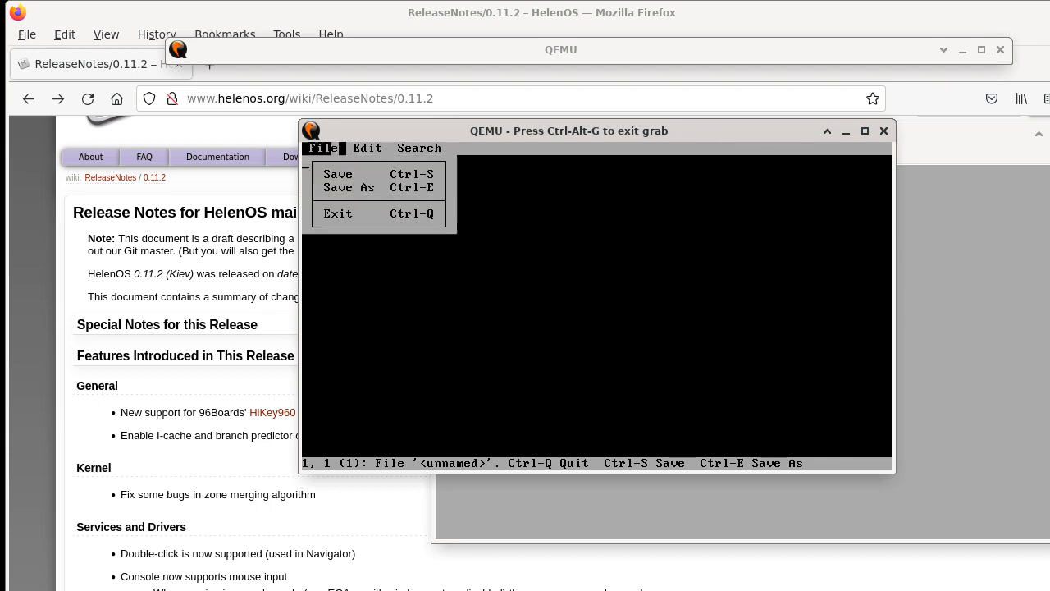
mouse_move(338, 213)
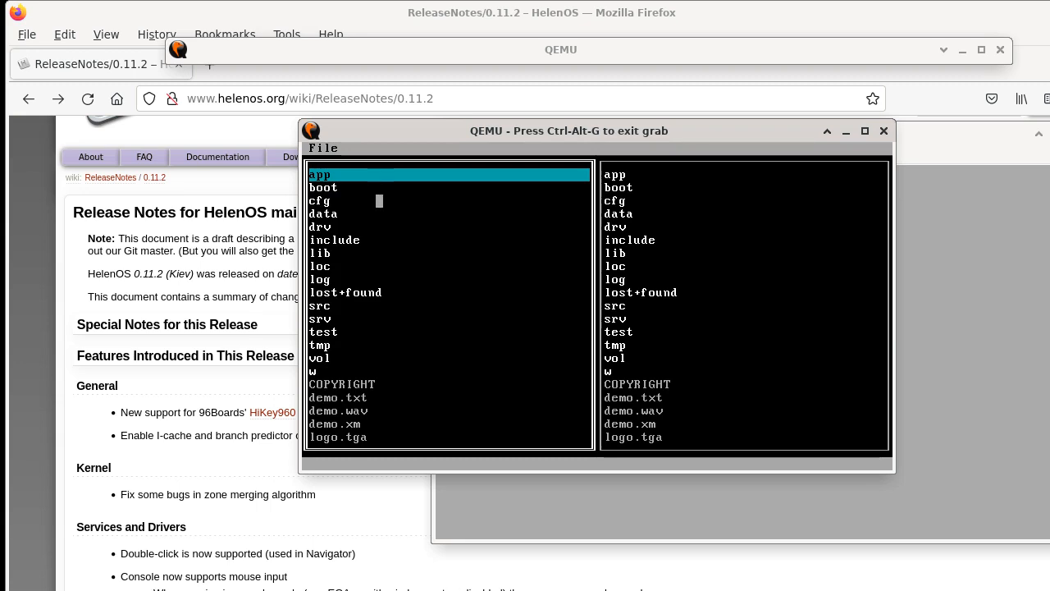
Step: Enter the app folder in the text-mode Navigator and scroll through its listing
double_click(319, 174)
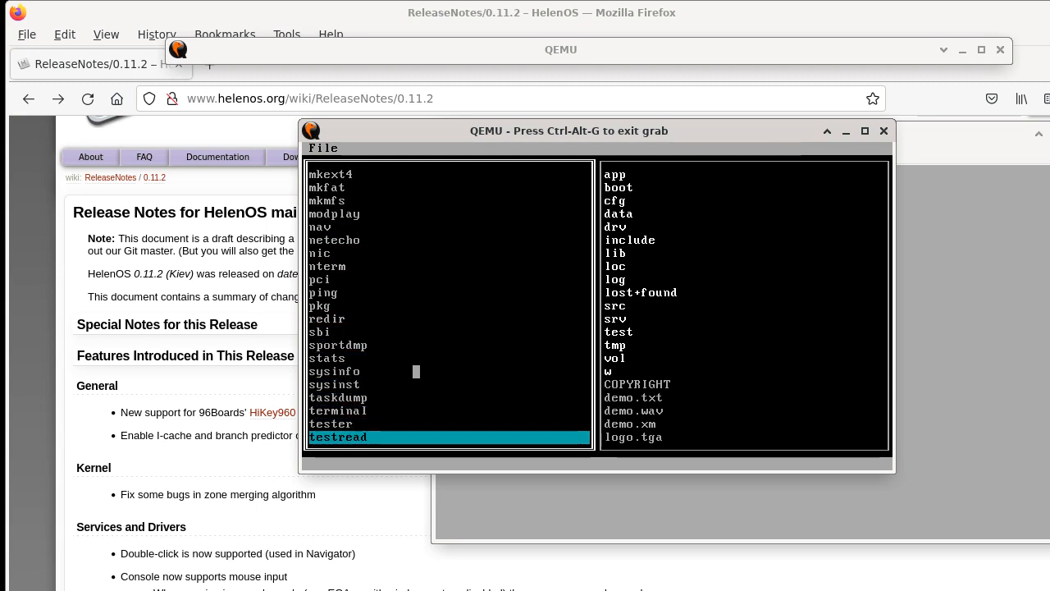
scroll("down", 3)
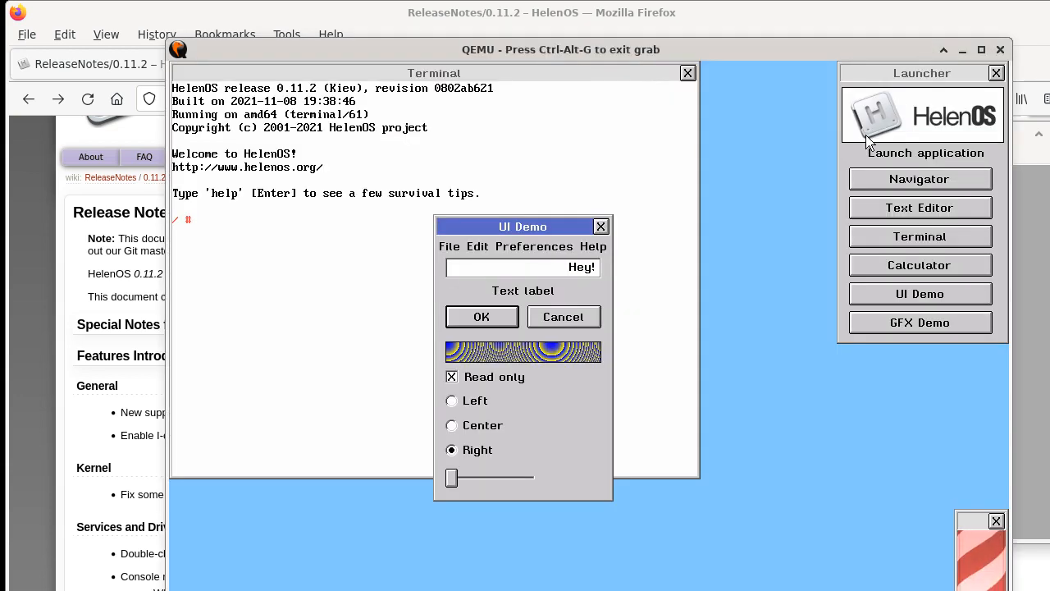
mouse_move(921, 208)
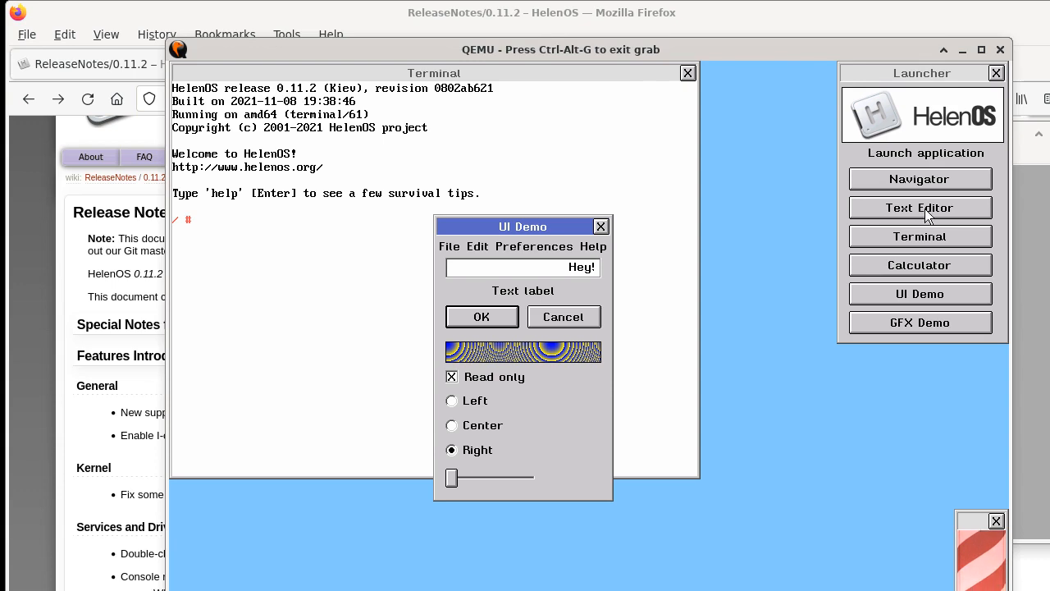
Step: Start the graphical Text Editor and Navigator from the Launcher
left_click(919, 207)
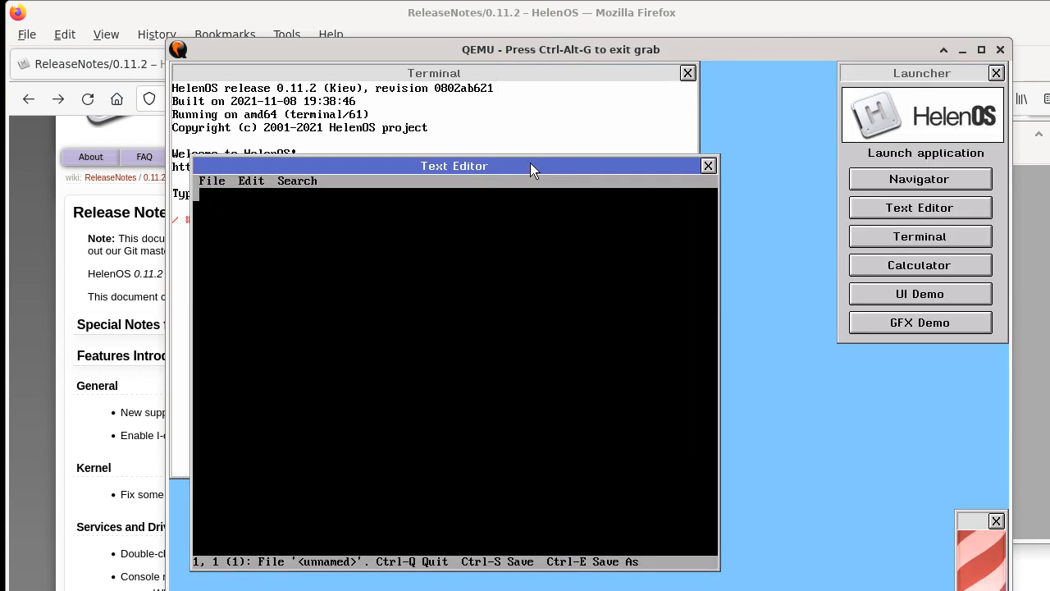
mouse_move(615, 185)
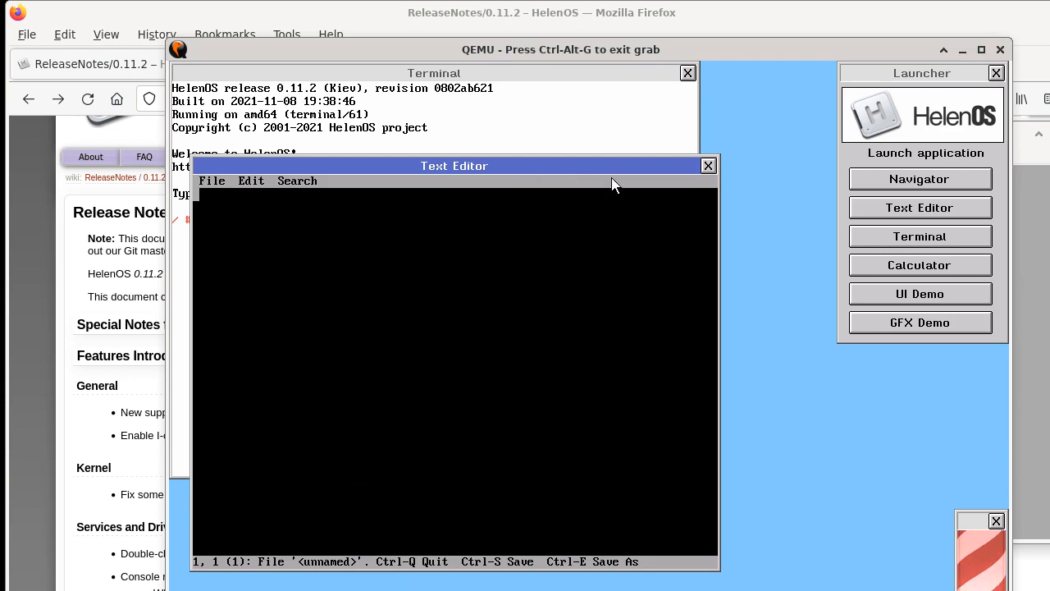
left_click(919, 179)
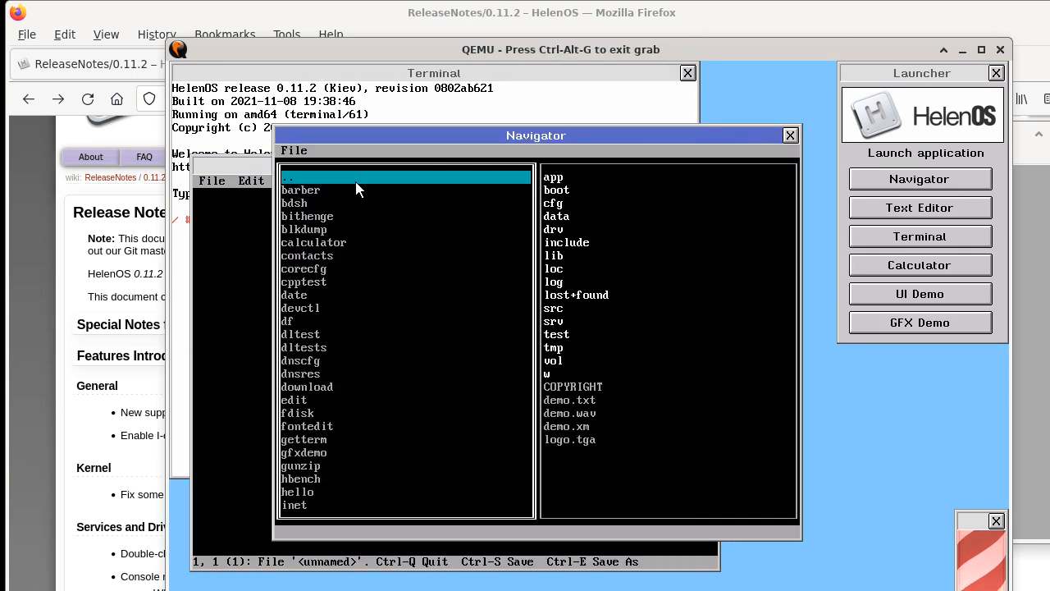
mouse_move(328, 408)
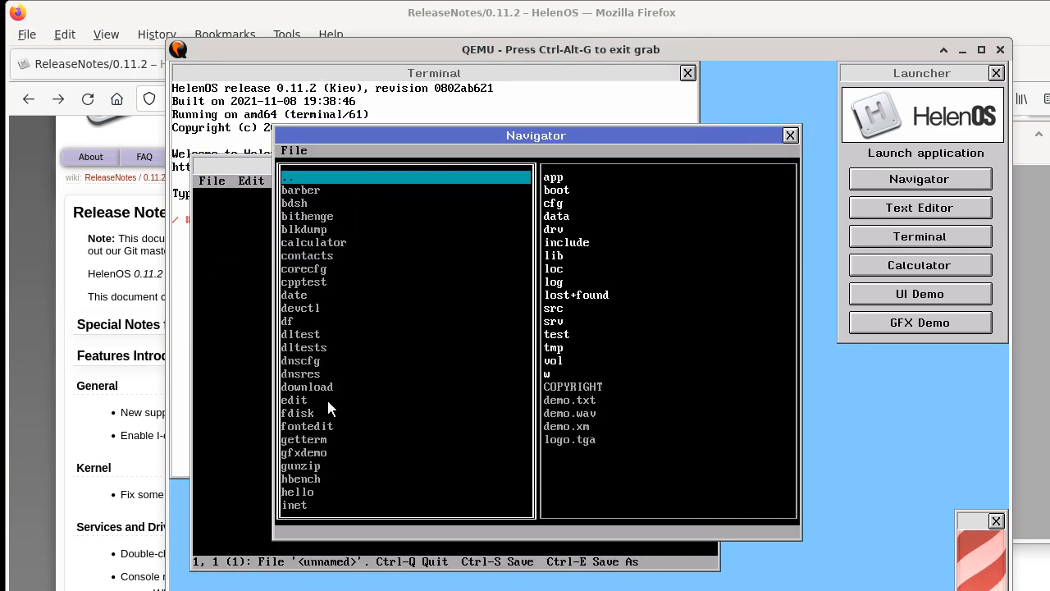
mouse_move(333, 340)
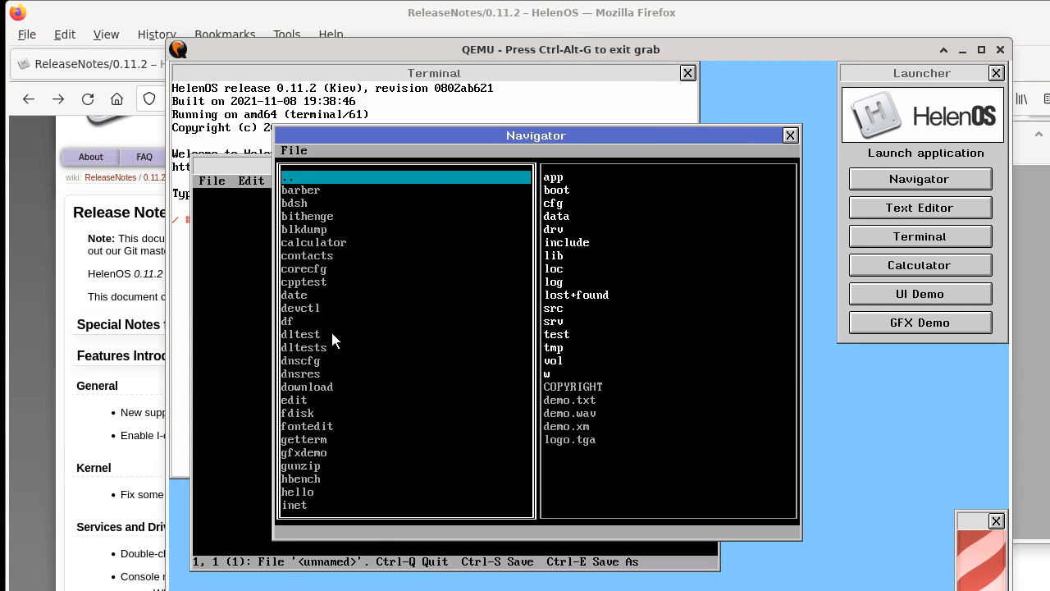
mouse_move(335, 281)
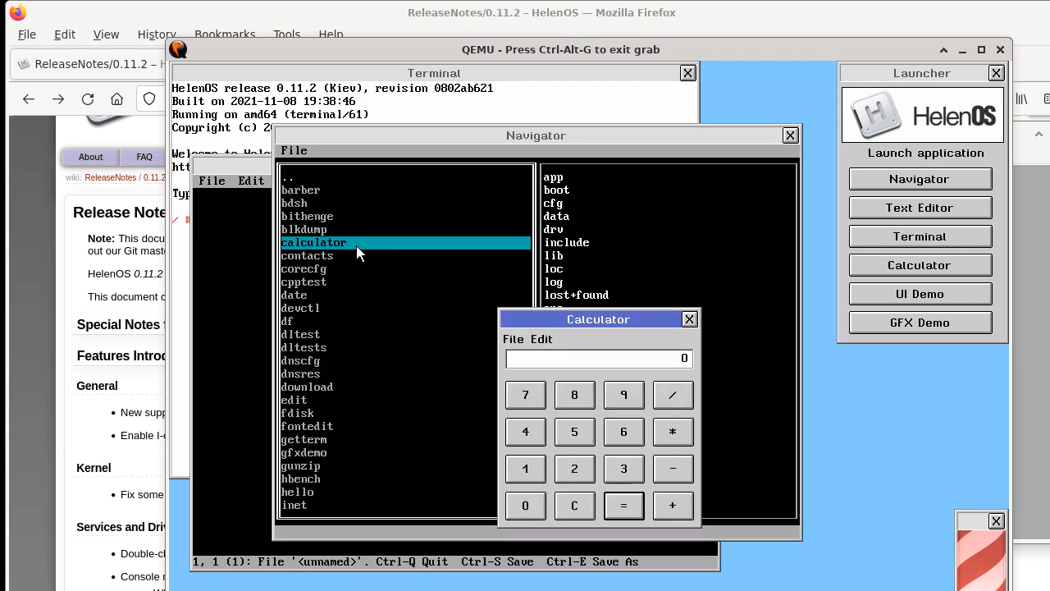
mouse_move(510, 383)
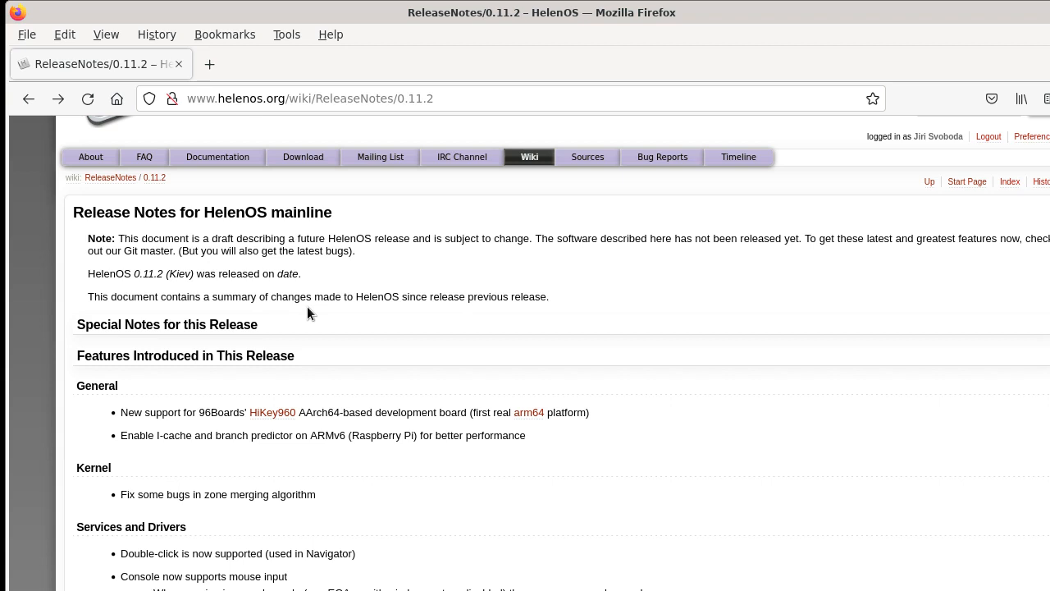
mouse_move(309, 288)
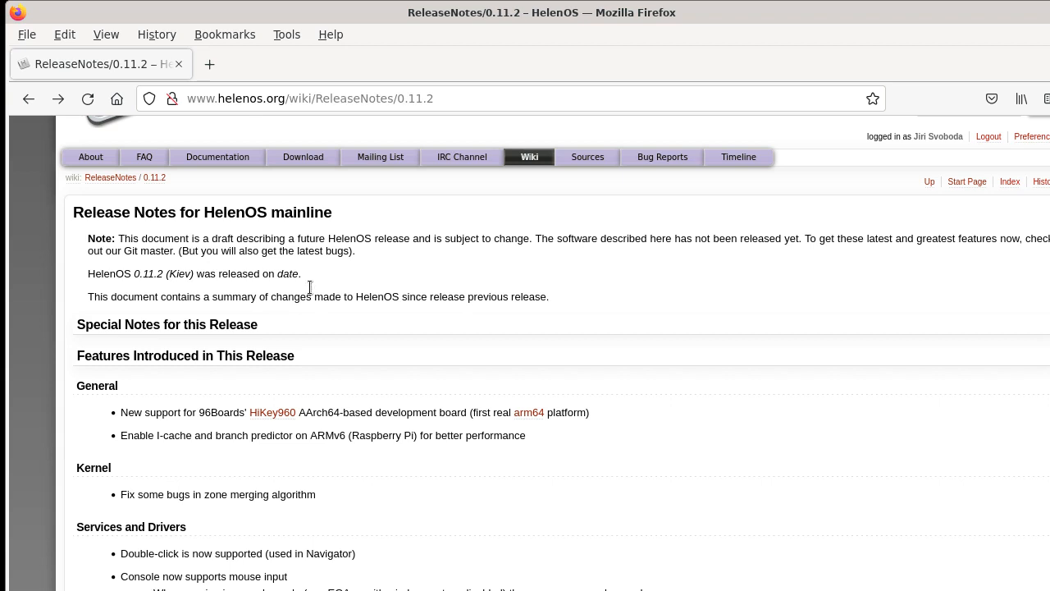
Step: Open the helenos.org Download page and scroll to the 0.11.2 image table
left_click(303, 156)
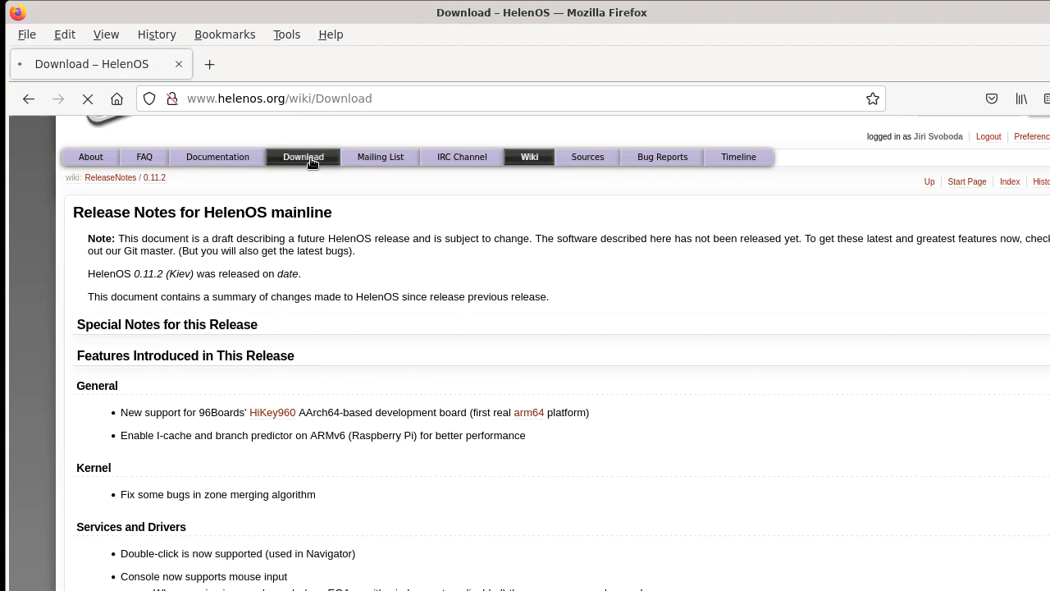
left_click(302, 156)
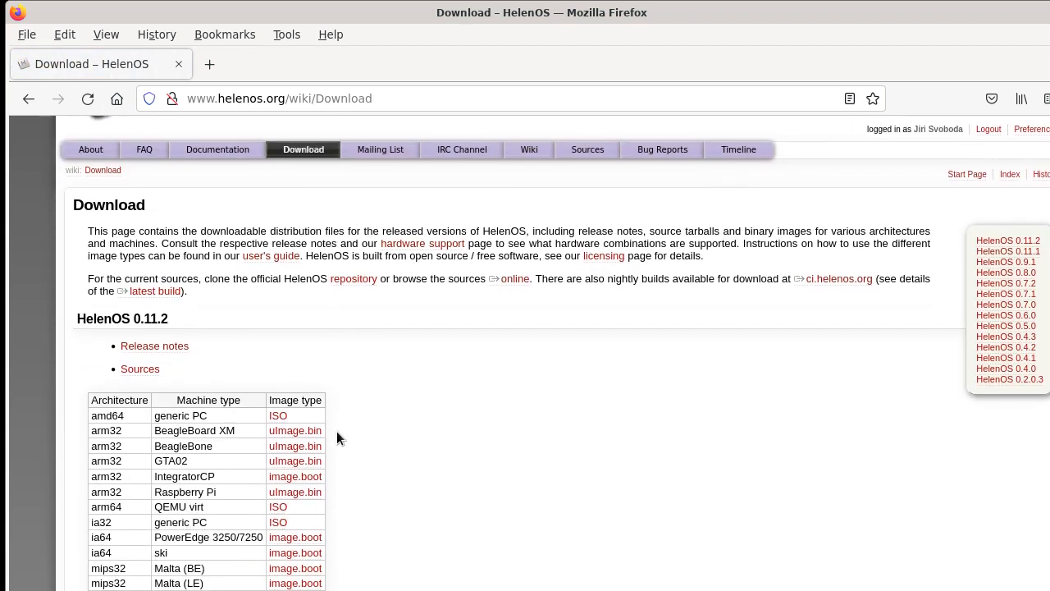
scroll("down", 3)
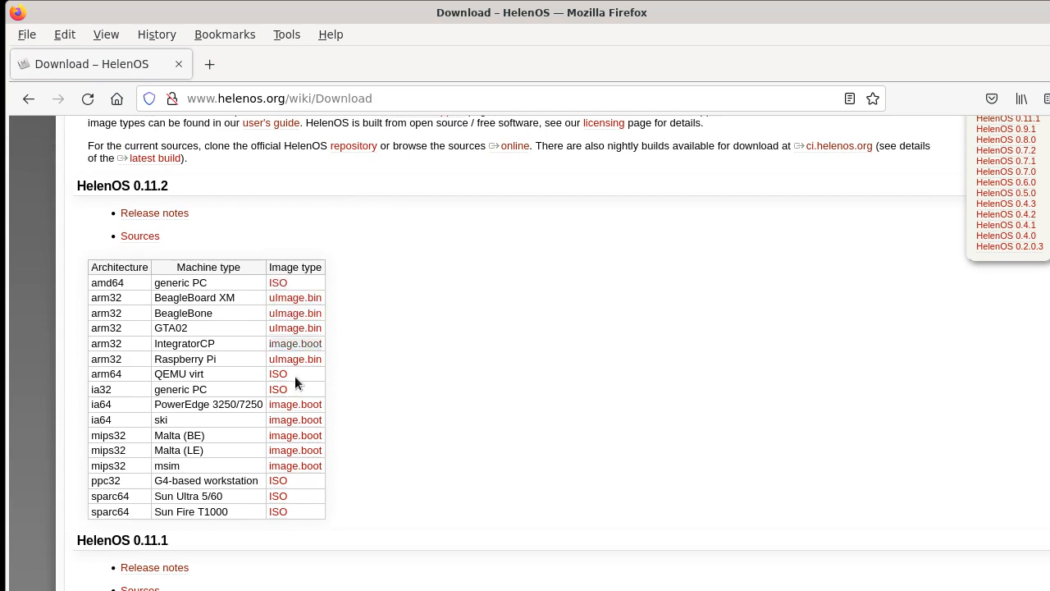
mouse_move(495, 295)
type("jiri")
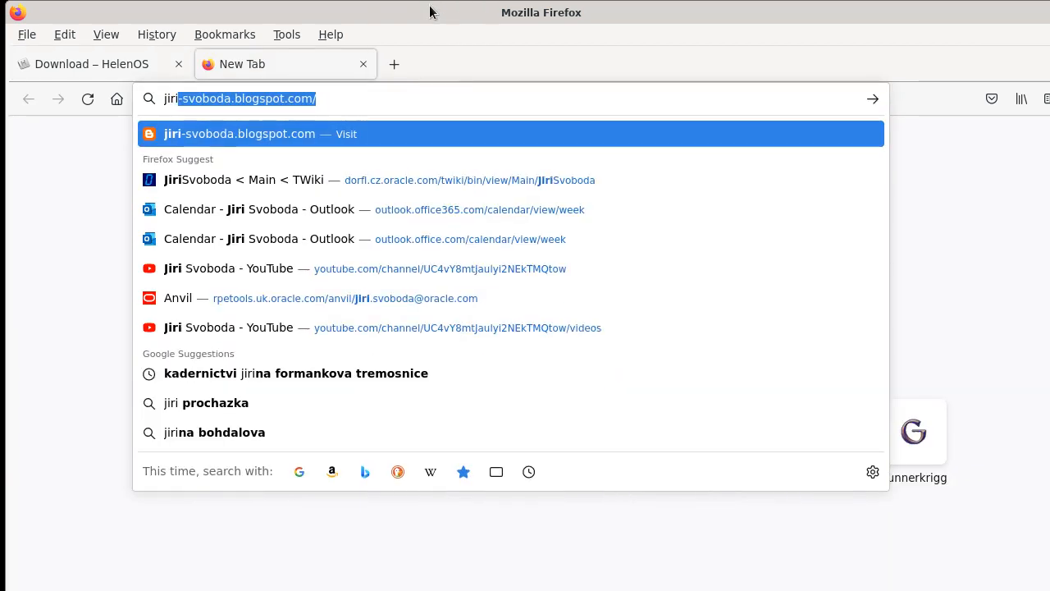
Step: Load the suggested HelenOS blog address in a new tab, then return to the Download – HelenOS tab
key("Delete")
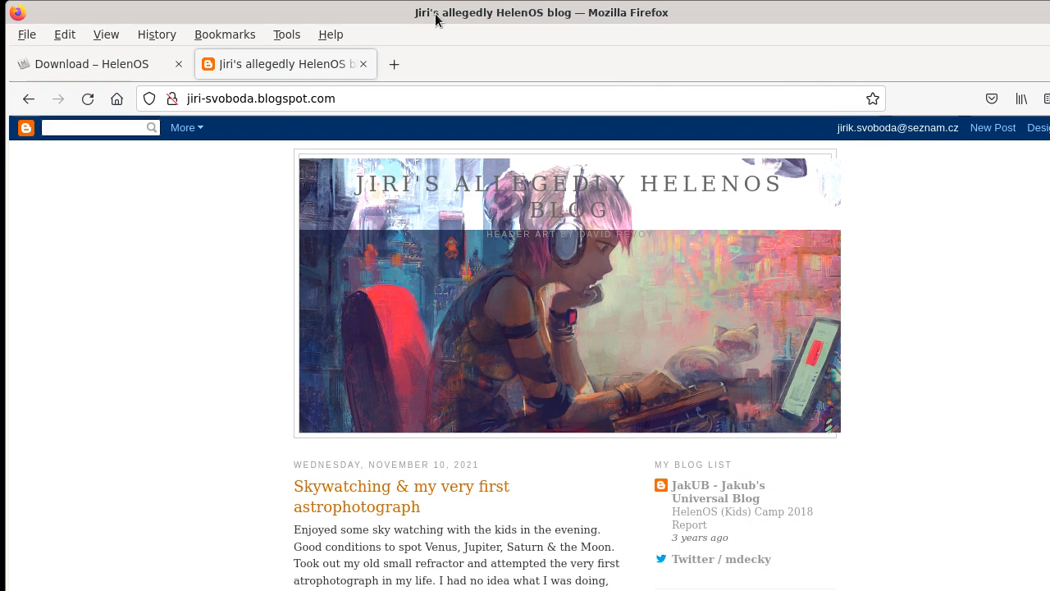
left_click(90, 64)
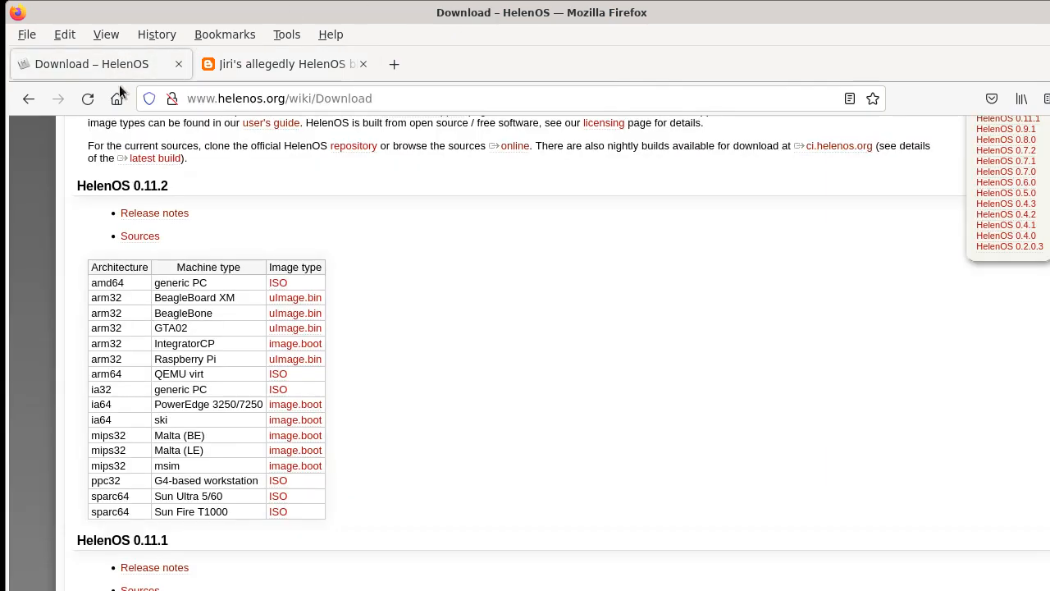